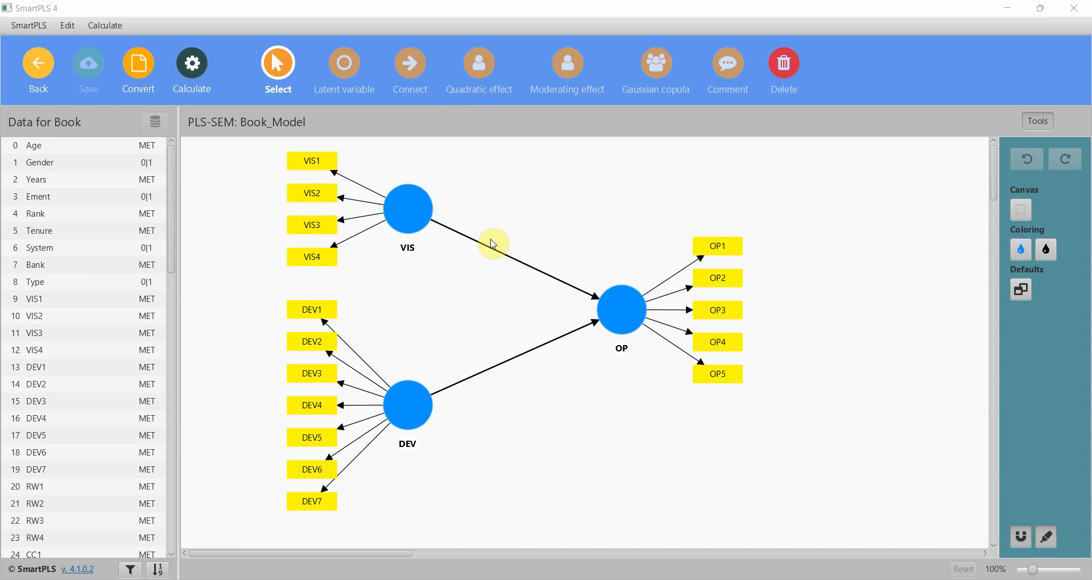
mouse_move(266, 157)
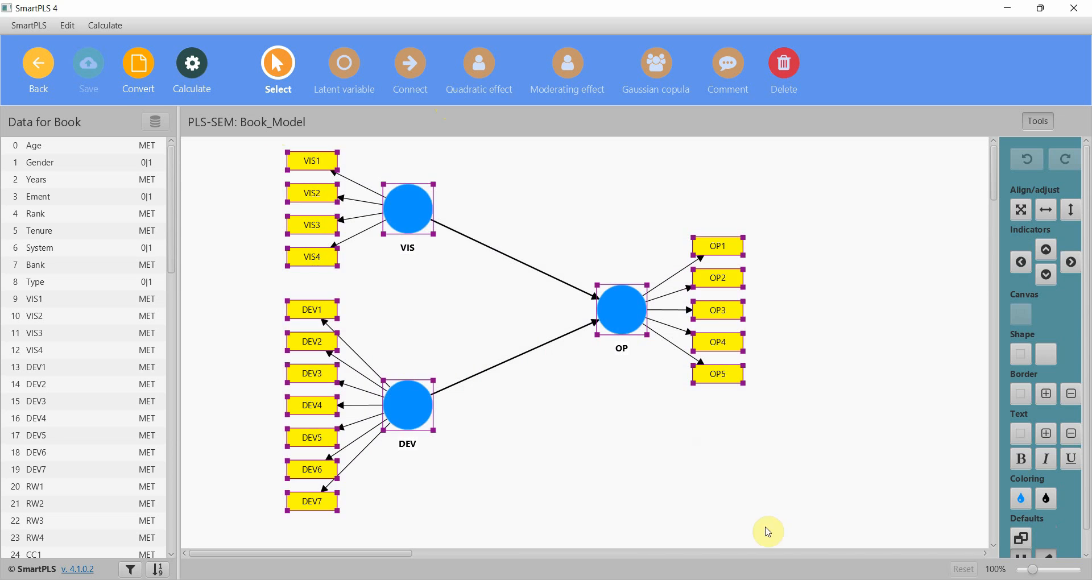
Select the VIS and DEV constructs and review the control variables in the data list.
click(408, 404)
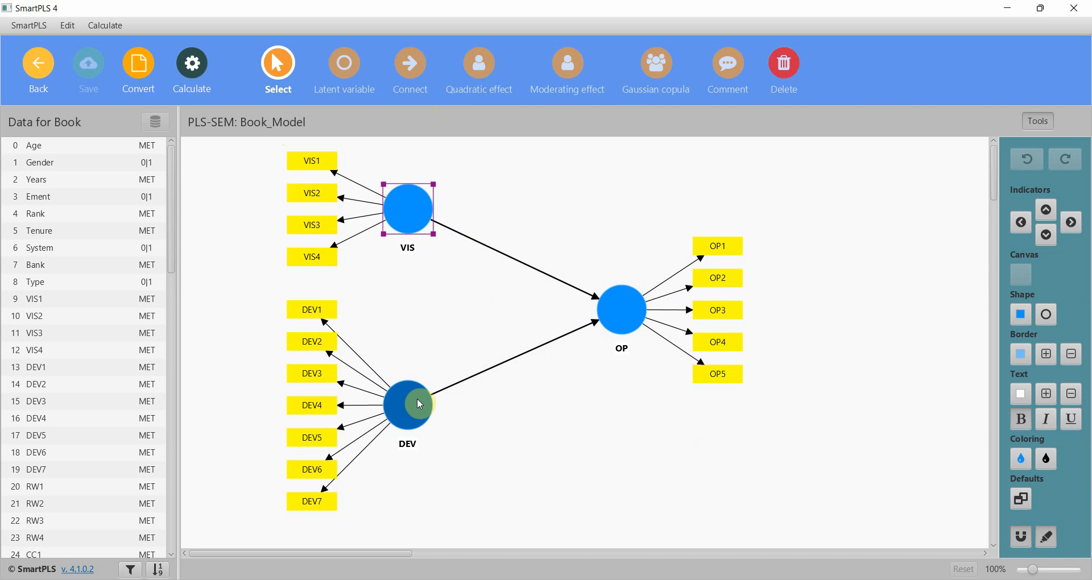
click(621, 309)
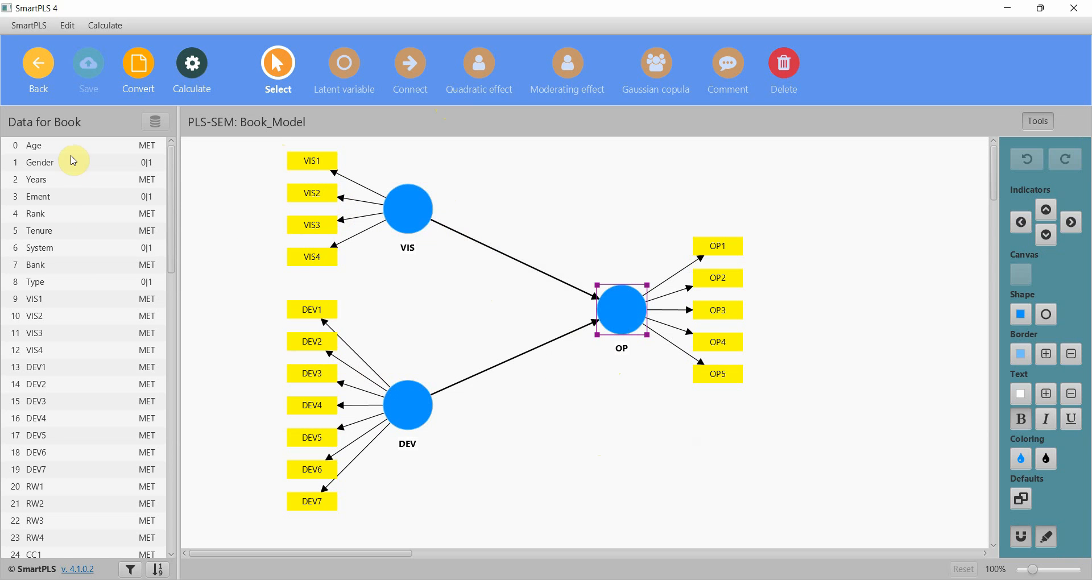
click(38, 196)
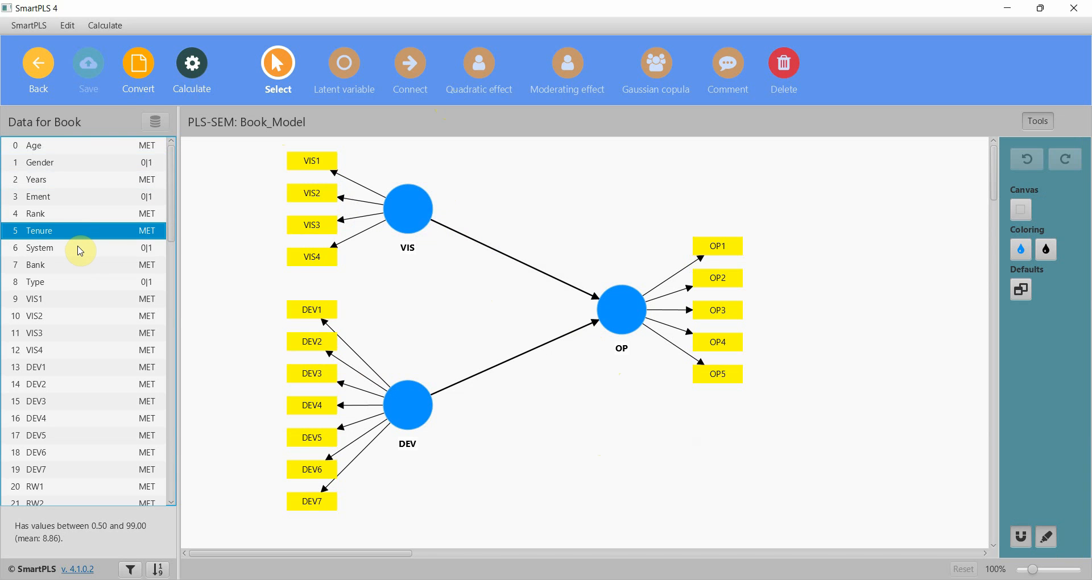
mouse_move(85, 148)
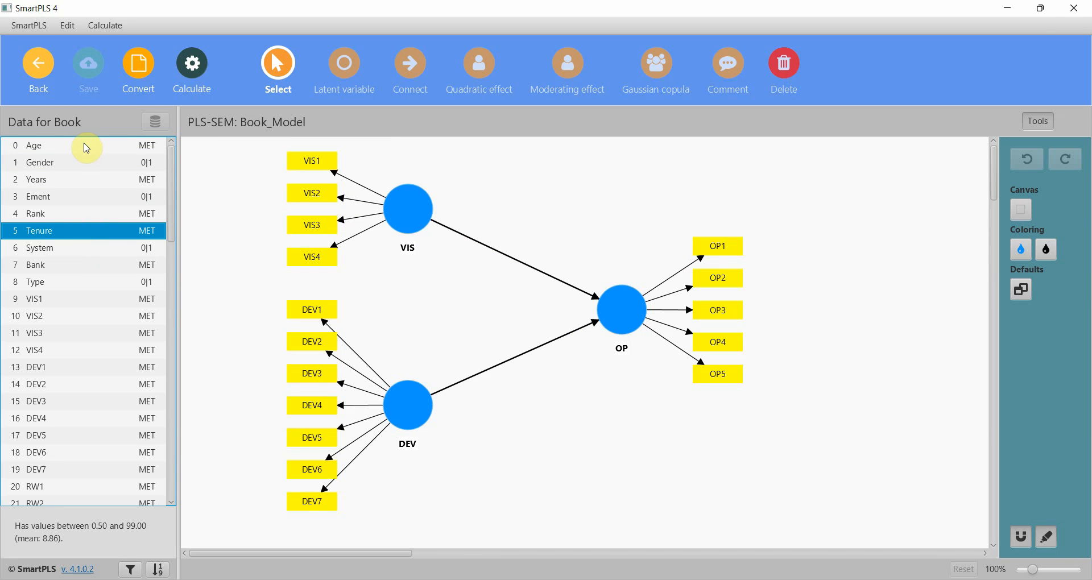
Place Age, Gender, Years, Ement and Tenure as constructs on the canvas right of OP.
click(33, 145)
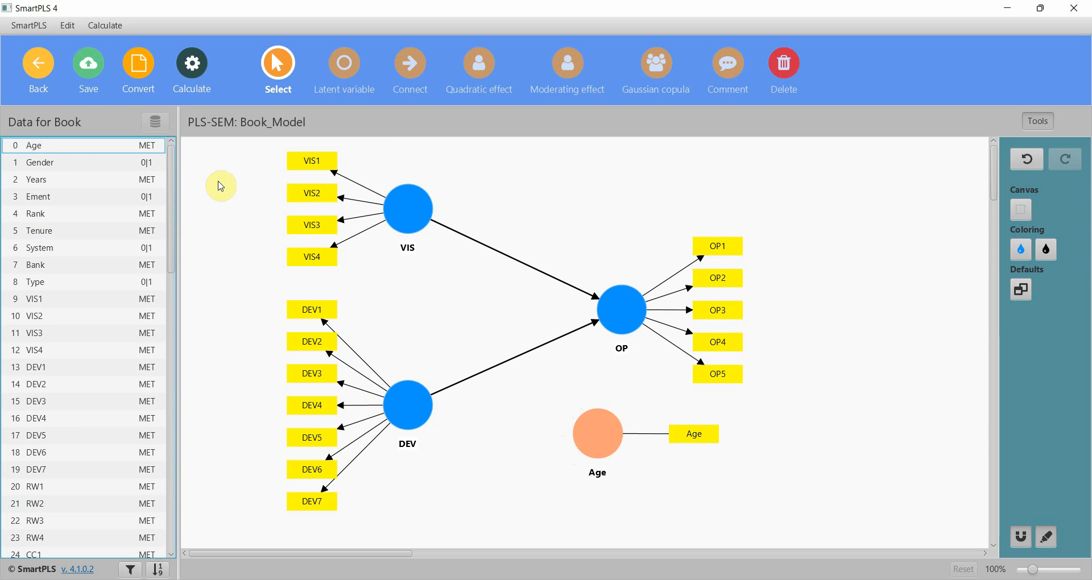
click(40, 162)
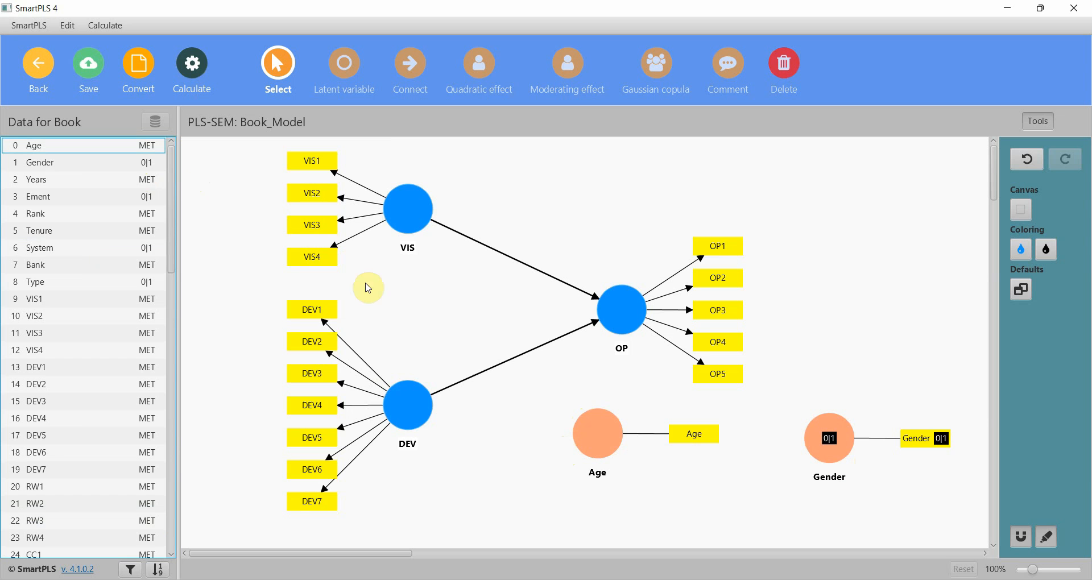
click(57, 179)
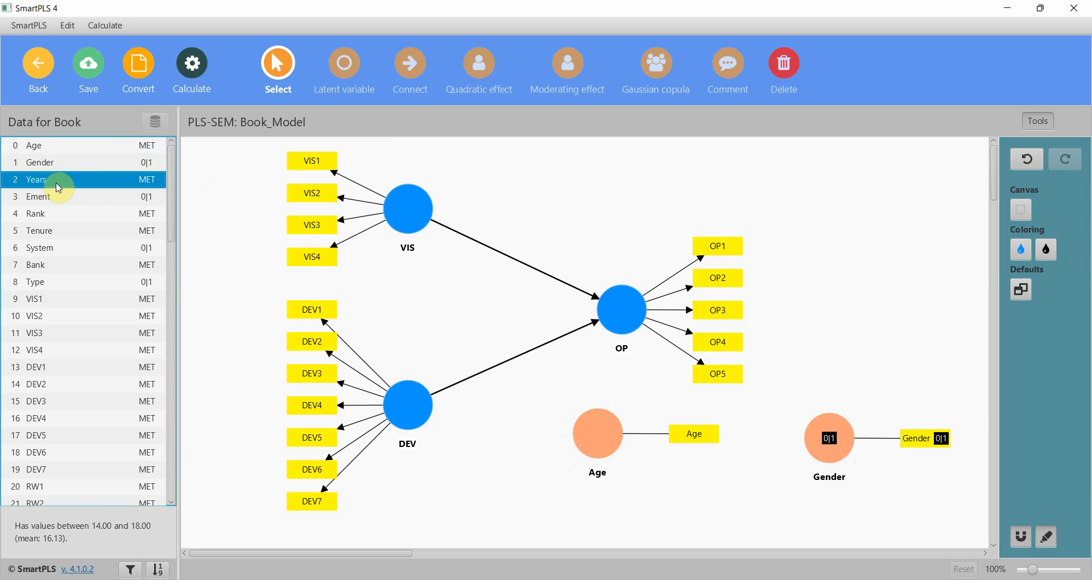
drag(57, 180, 809, 247)
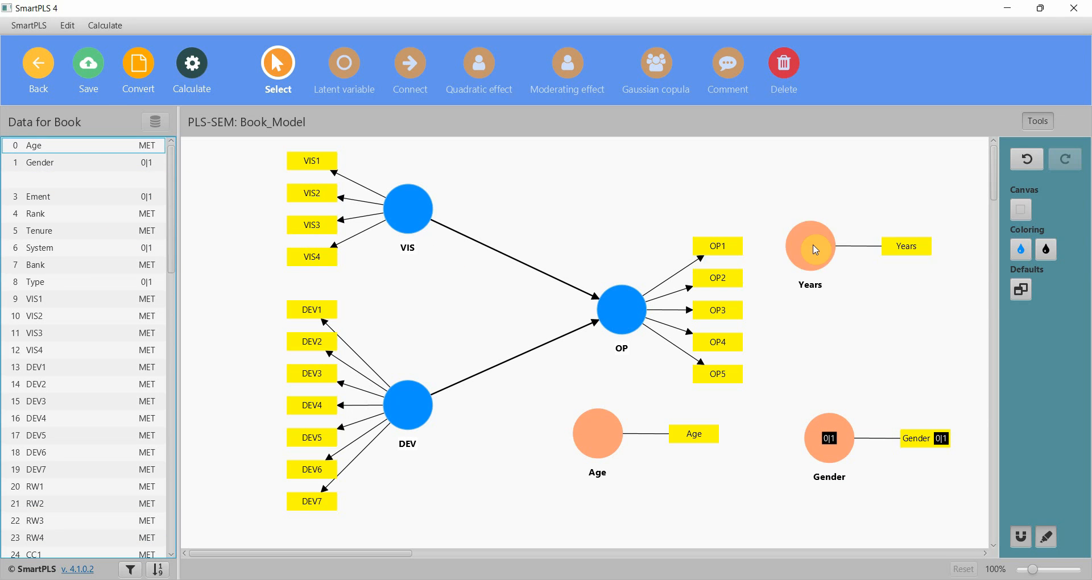
click(39, 196)
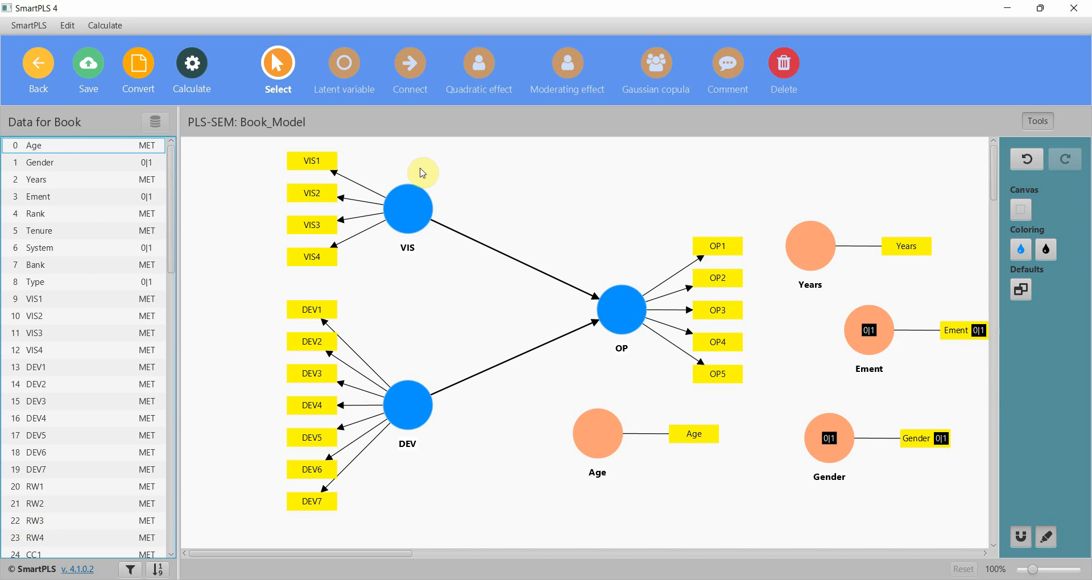
click(56, 231)
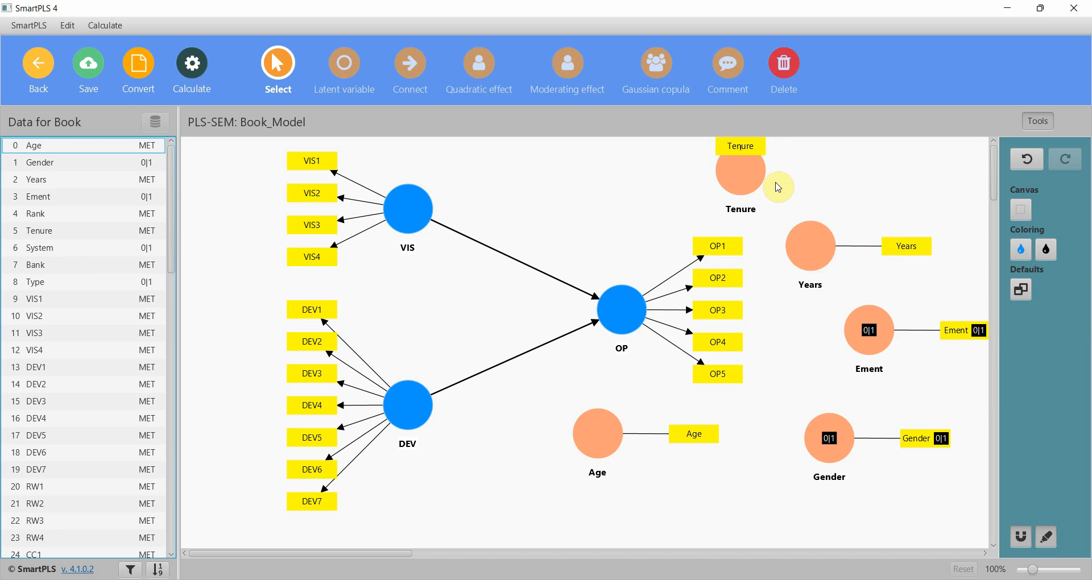
click(774, 188)
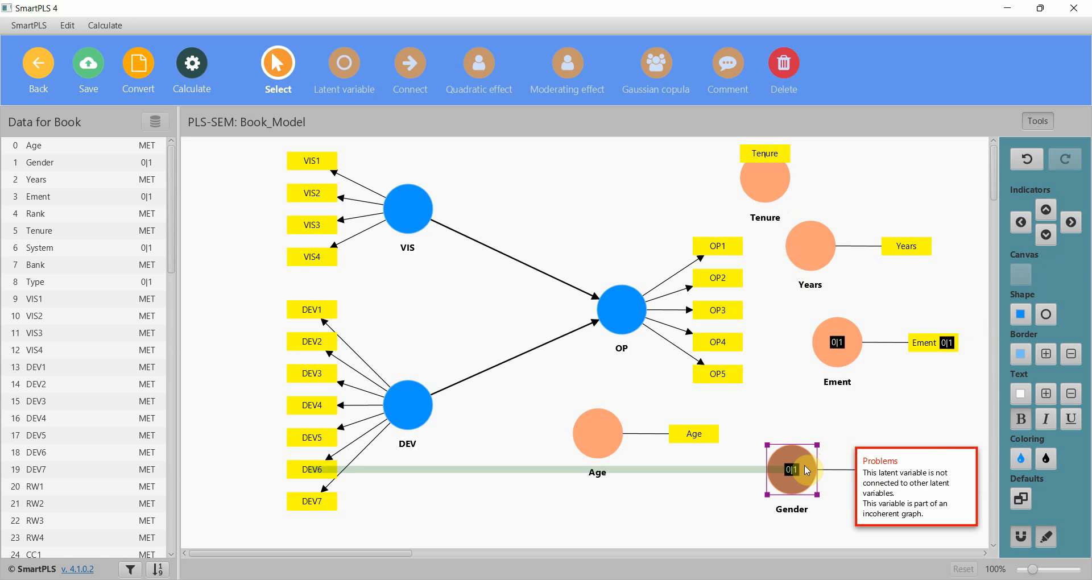
Reposition the Gender, Age, Years and Tenure constructs along the canvas's right side.
drag(791, 471, 822, 451)
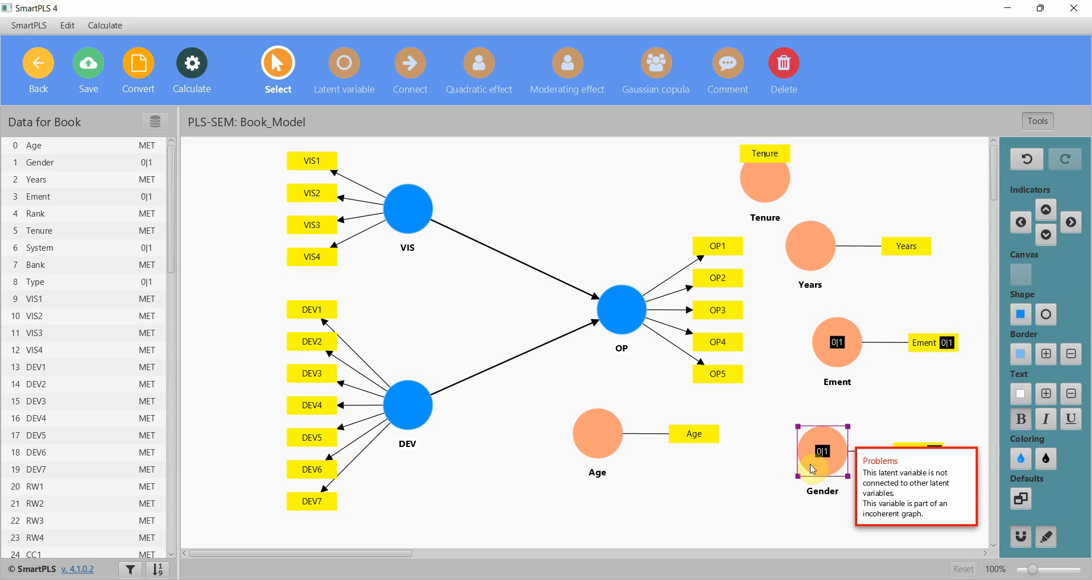
click(597, 434)
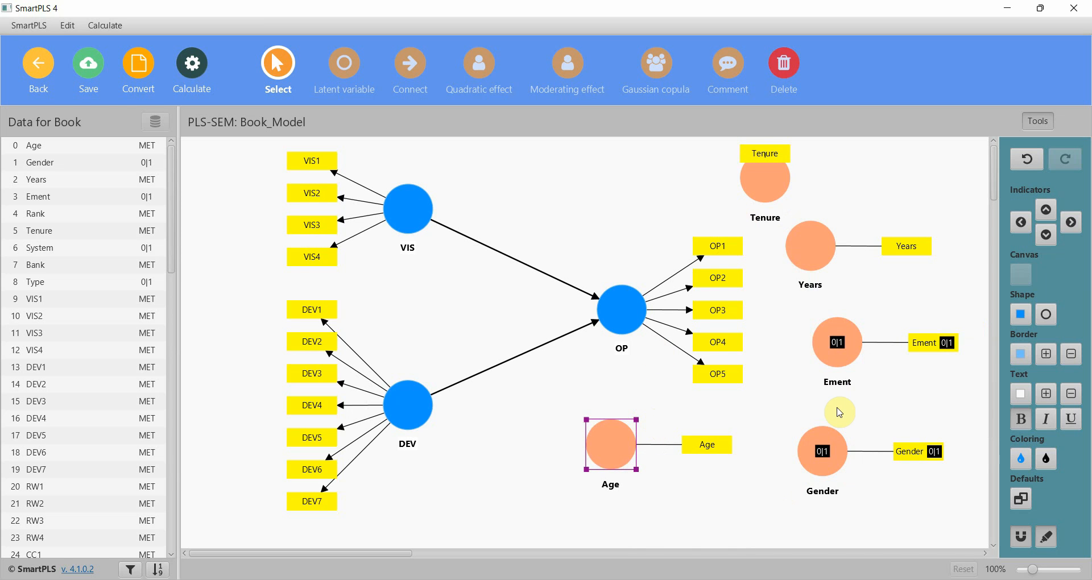
mouse_move(815, 412)
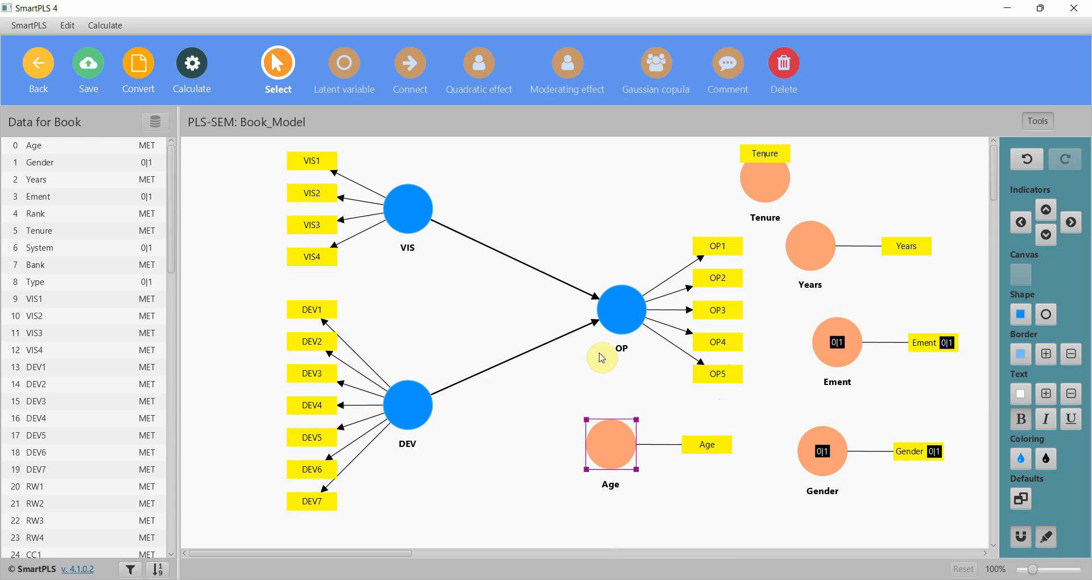
mouse_move(705, 494)
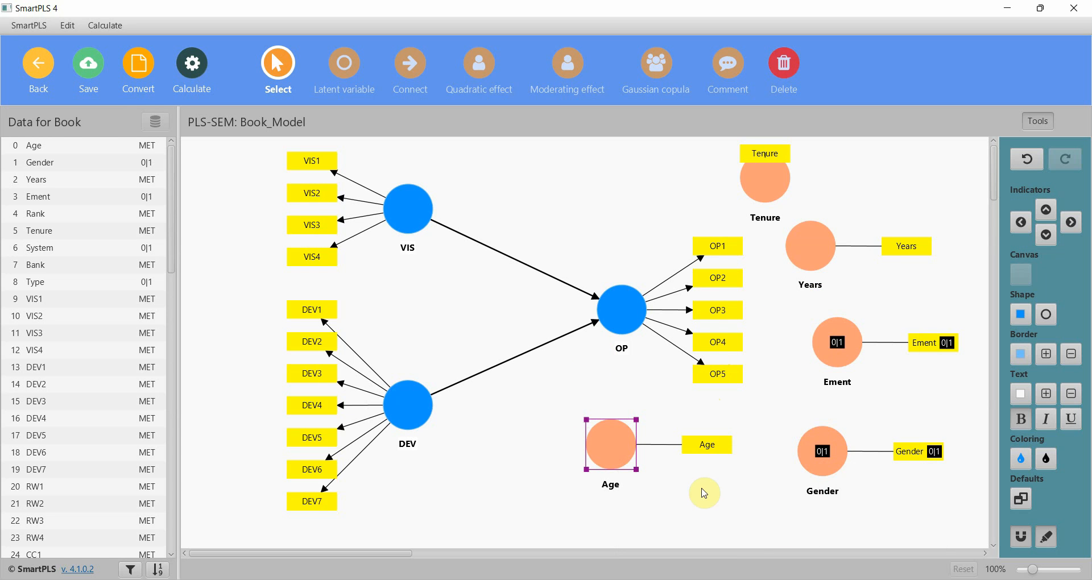
mouse_move(758, 414)
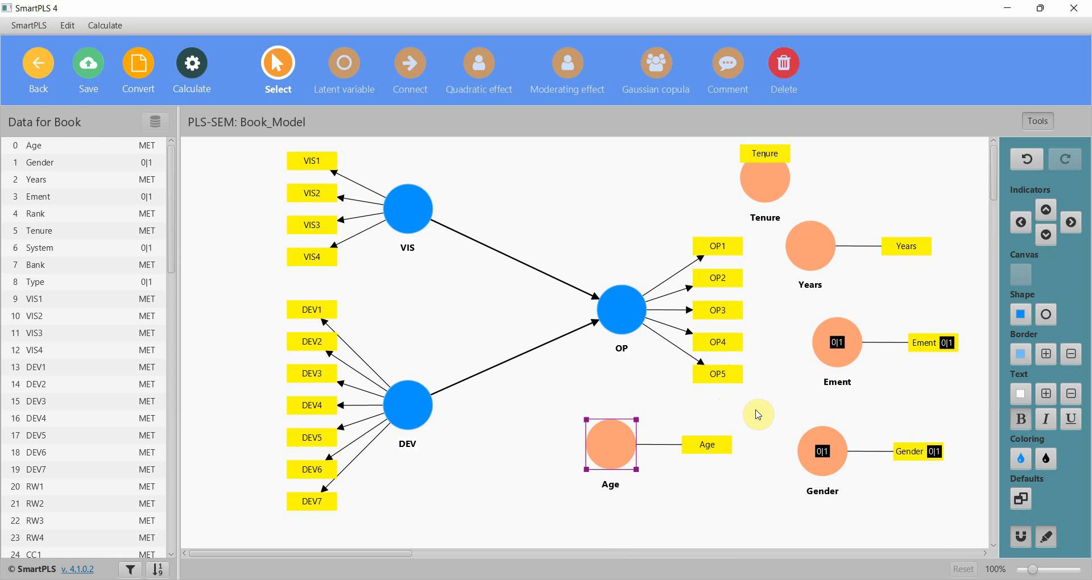
mouse_move(810, 246)
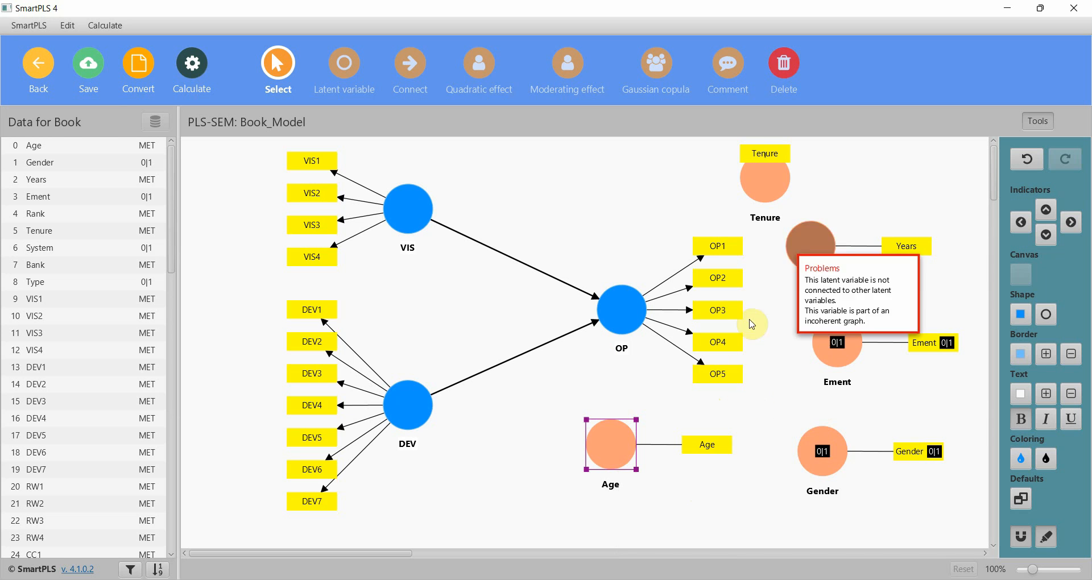
click(792, 487)
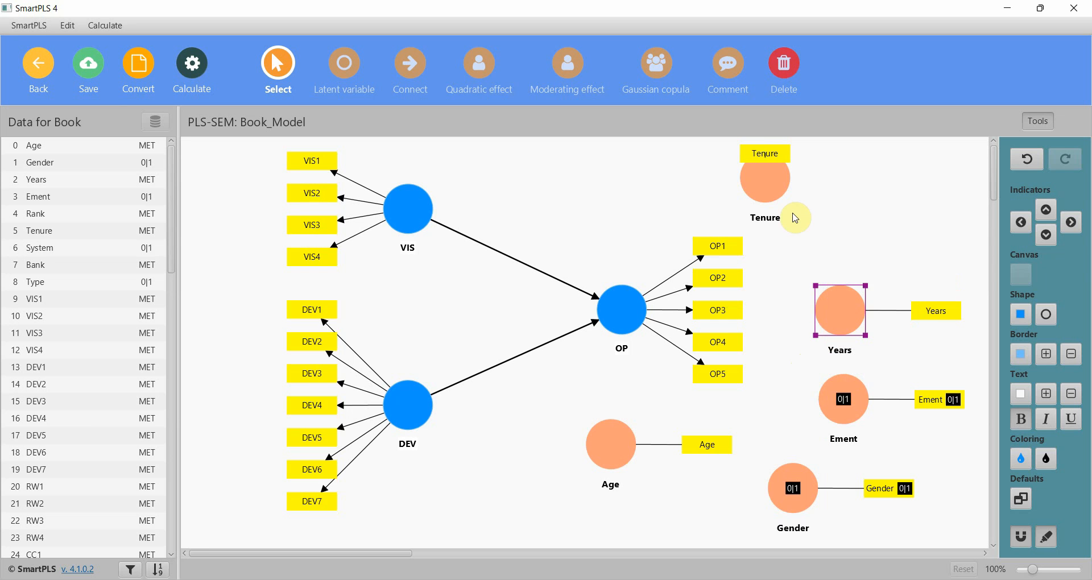
click(765, 179)
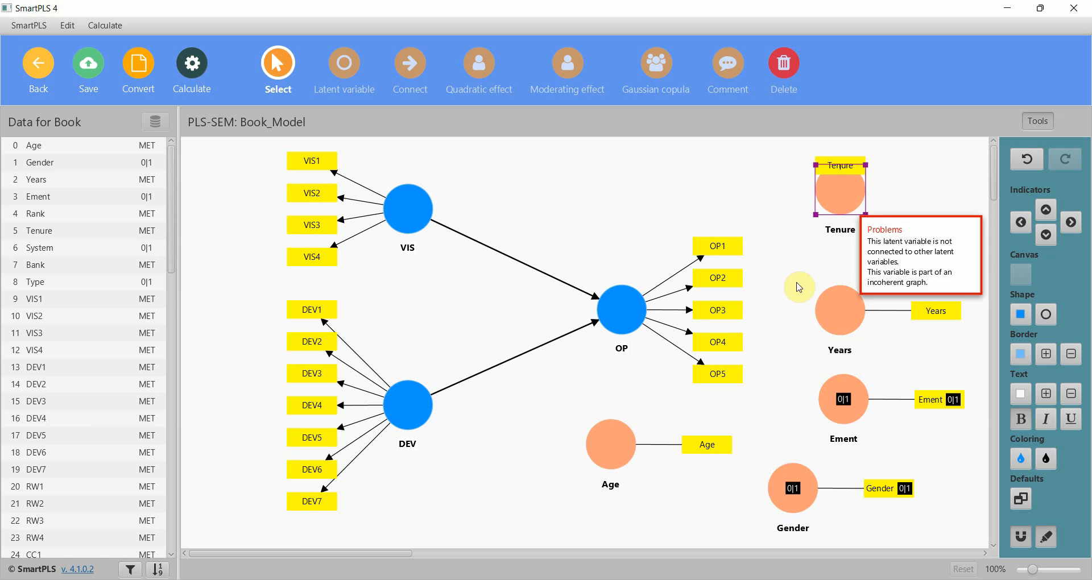
click(610, 445)
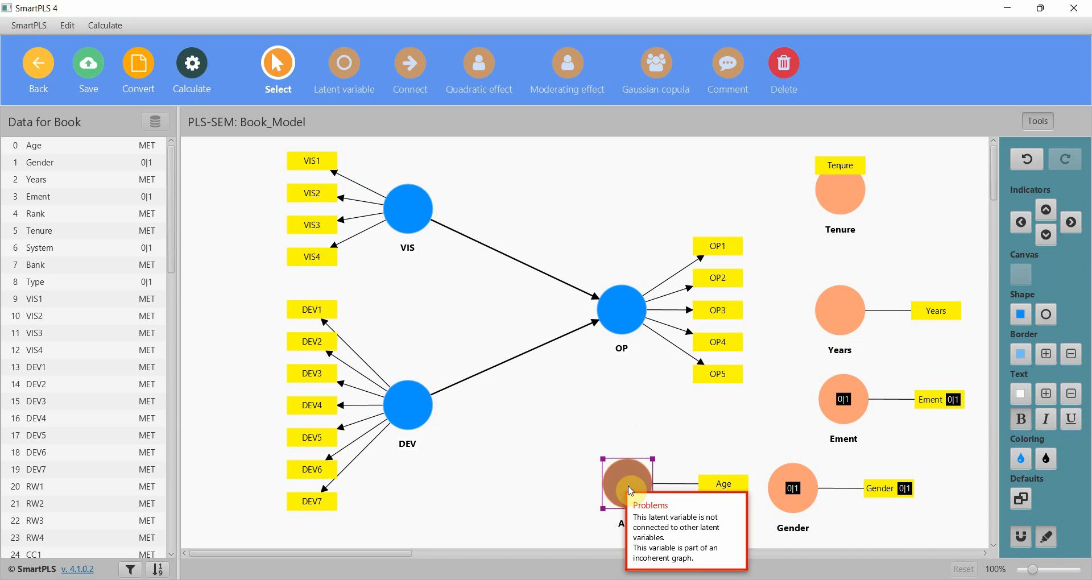
Collapse all construct indicators, move Age nearer OP, and activate the Connect tool.
key(ctrl+a)
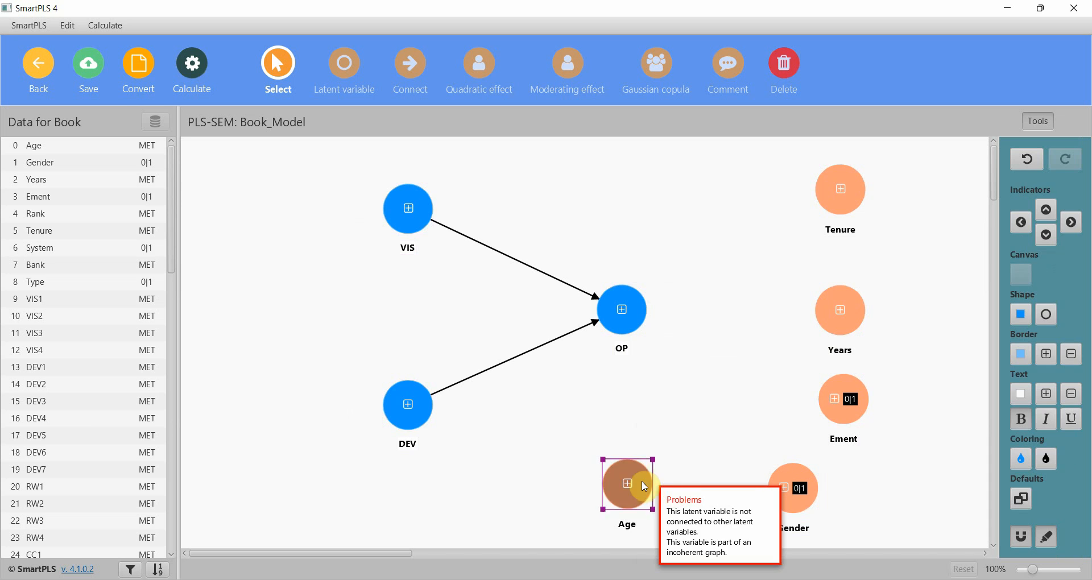
drag(627, 484, 677, 453)
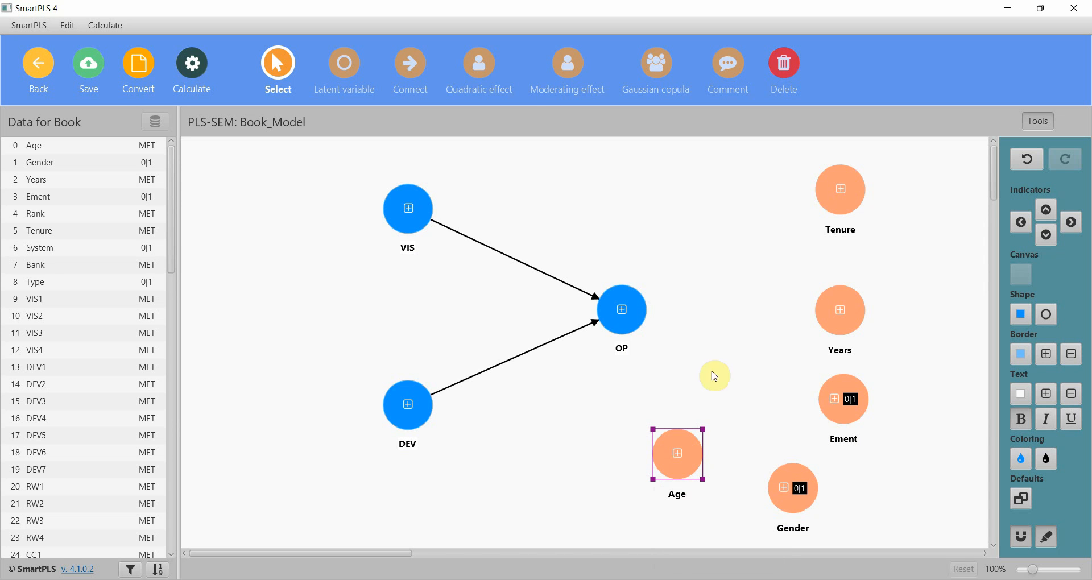
click(410, 63)
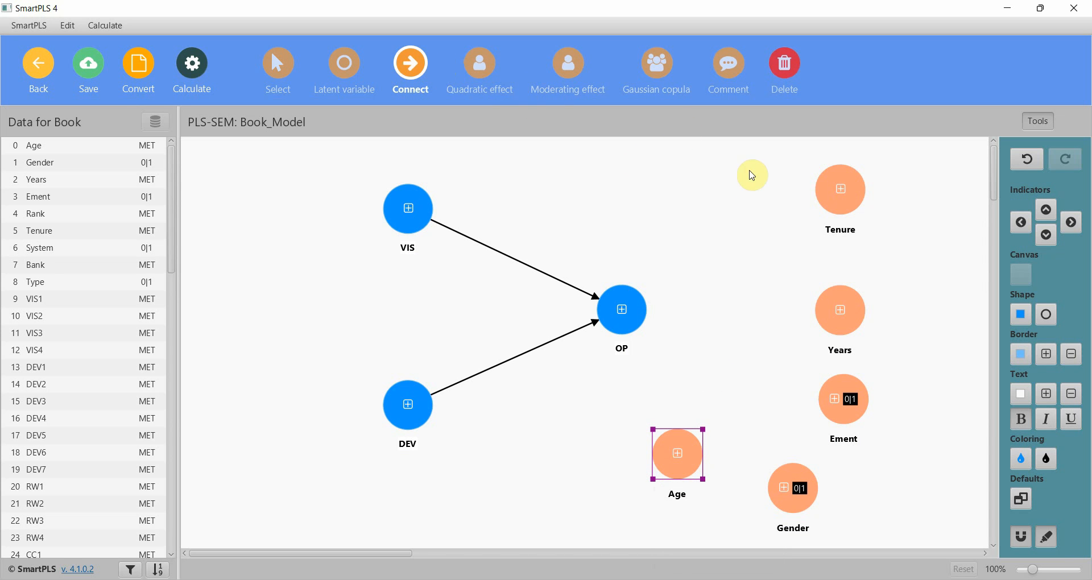
Draw paths from Tenure, Years and the other control constructs into OP.
click(840, 189)
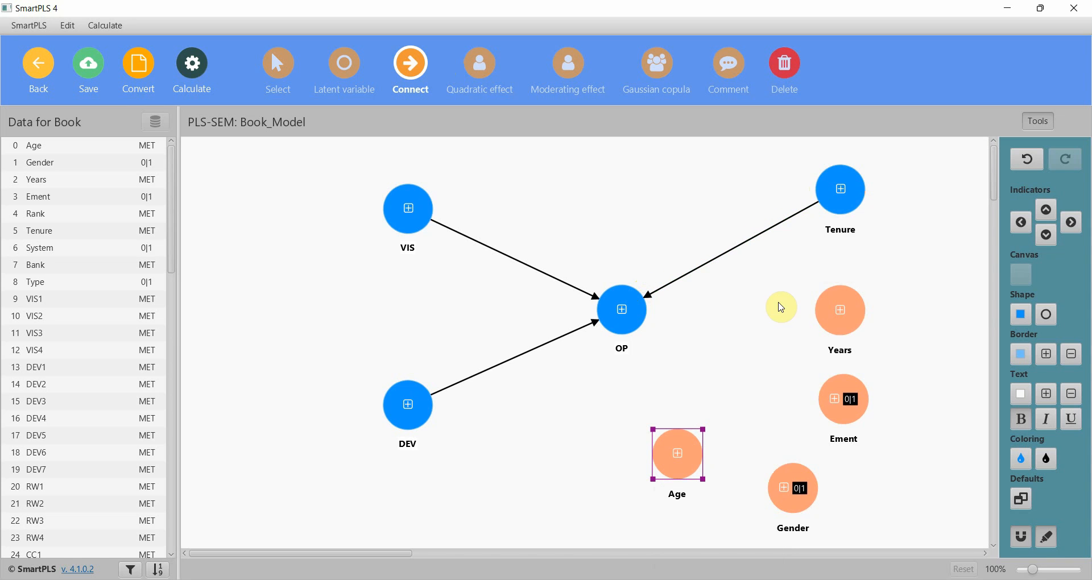
drag(840, 309, 621, 310)
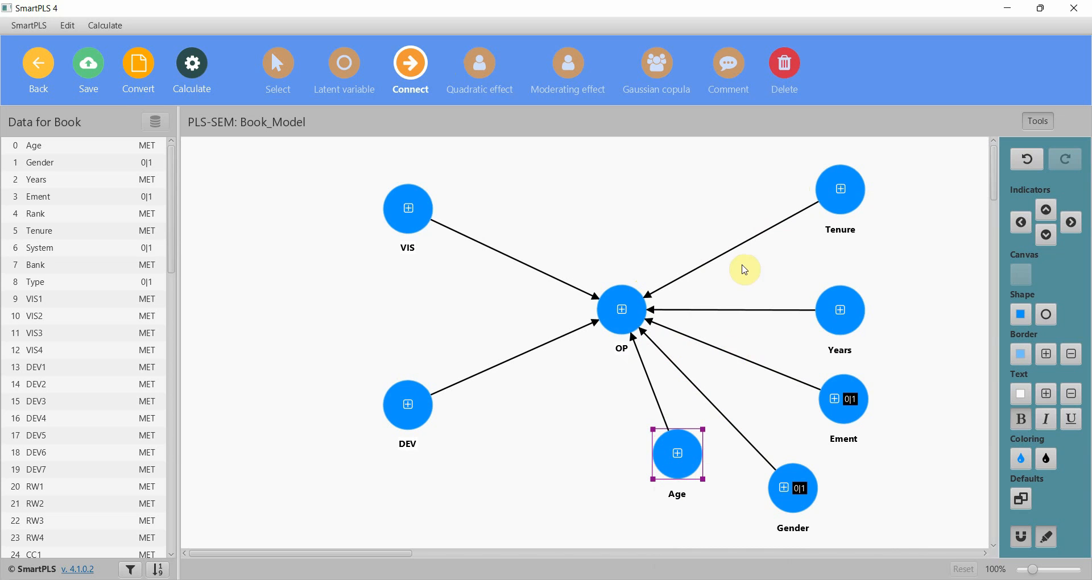
mouse_move(87, 62)
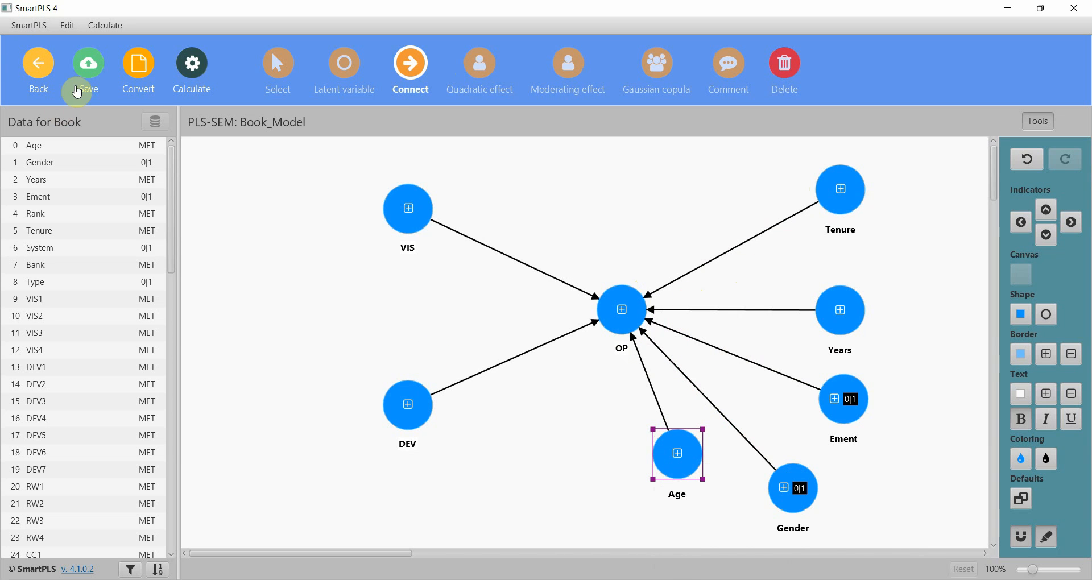
Configure bootstrapping with 10000 subsamples, BCa confidence intervals and a two-tailed test.
click(191, 70)
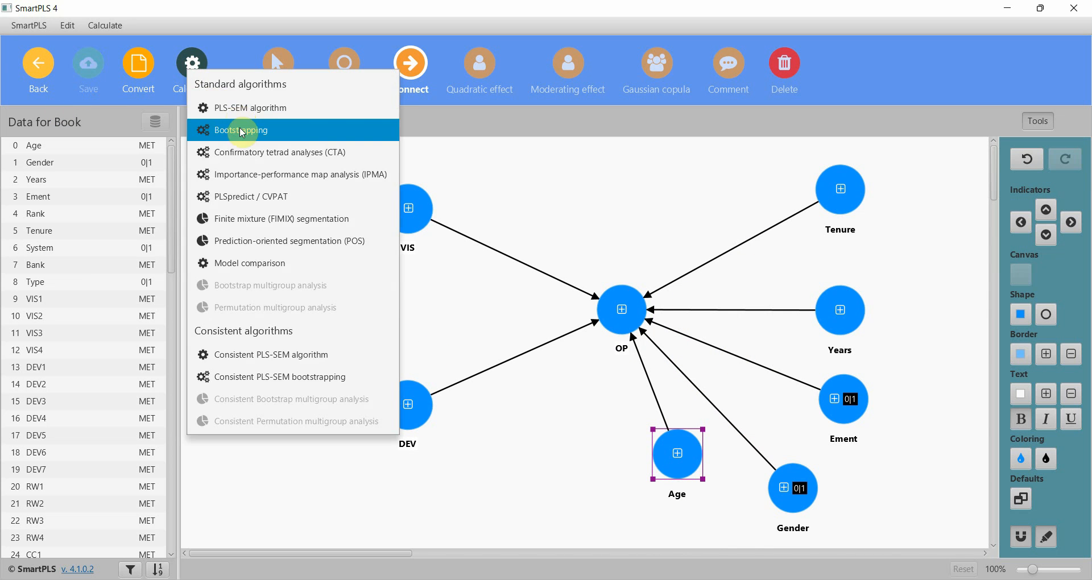
click(243, 131)
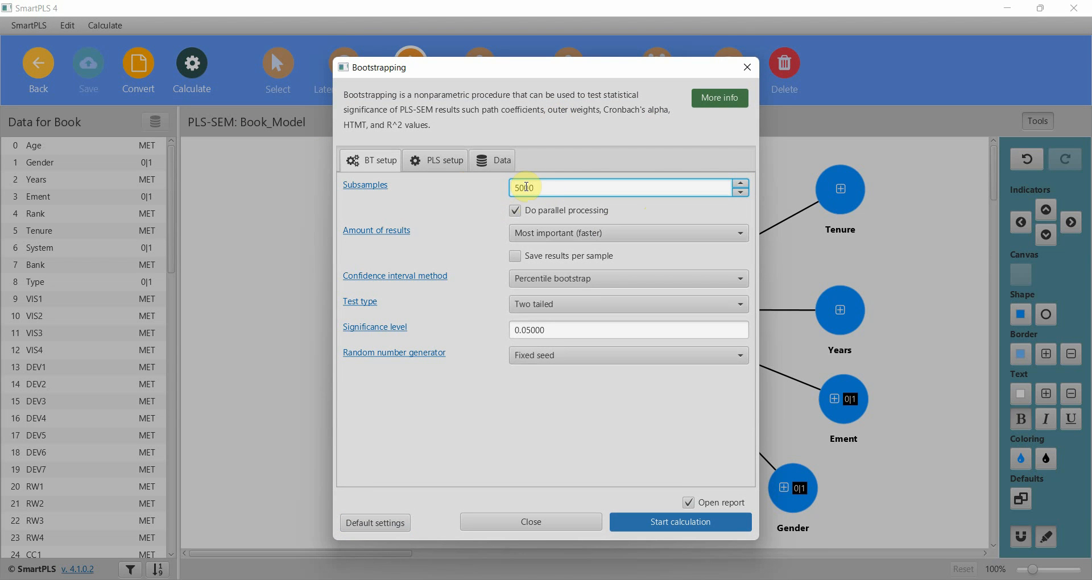
text(100)
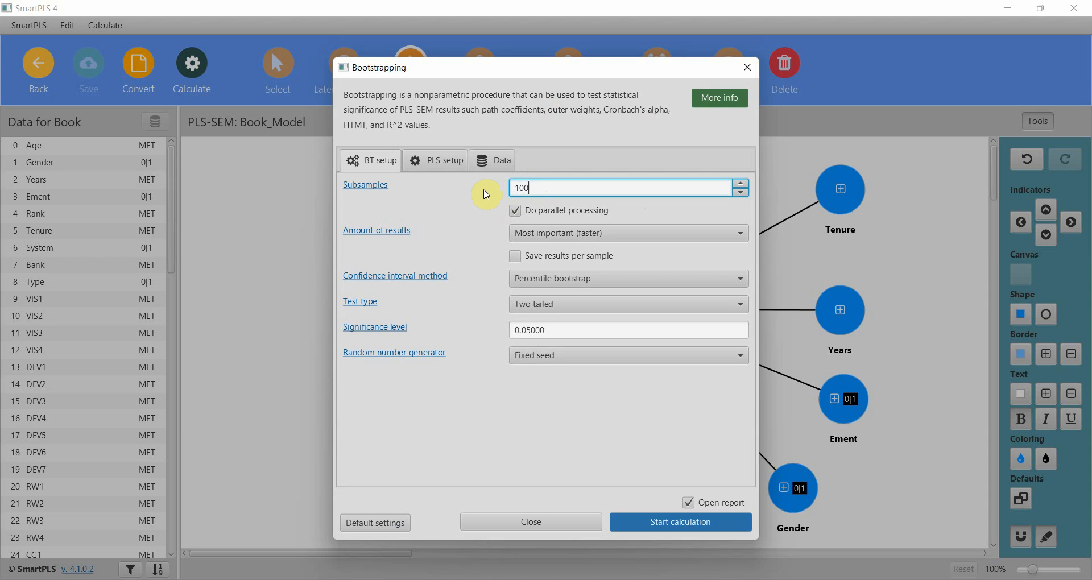
text(10000)
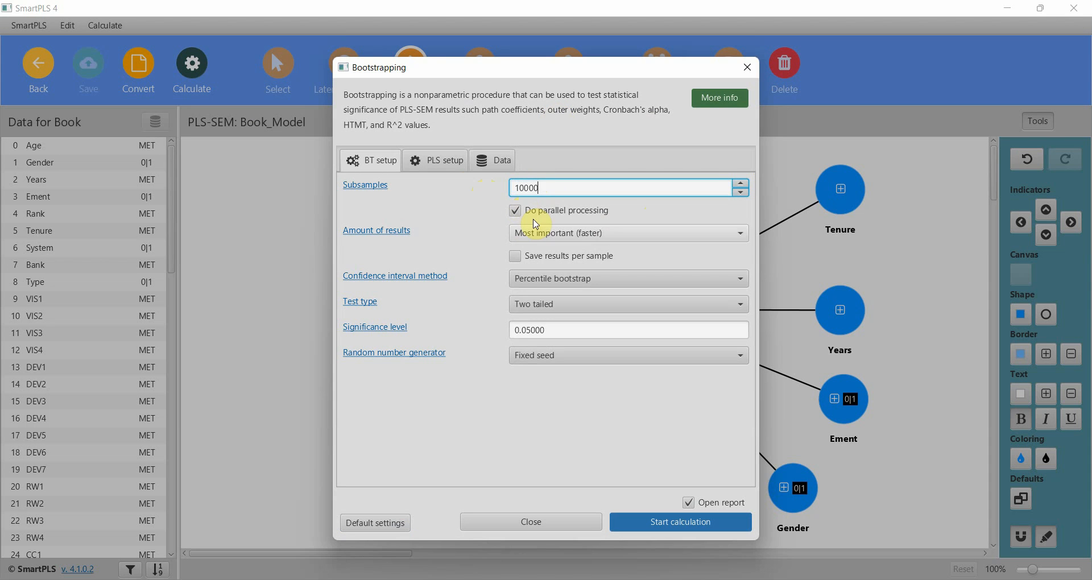
click(627, 278)
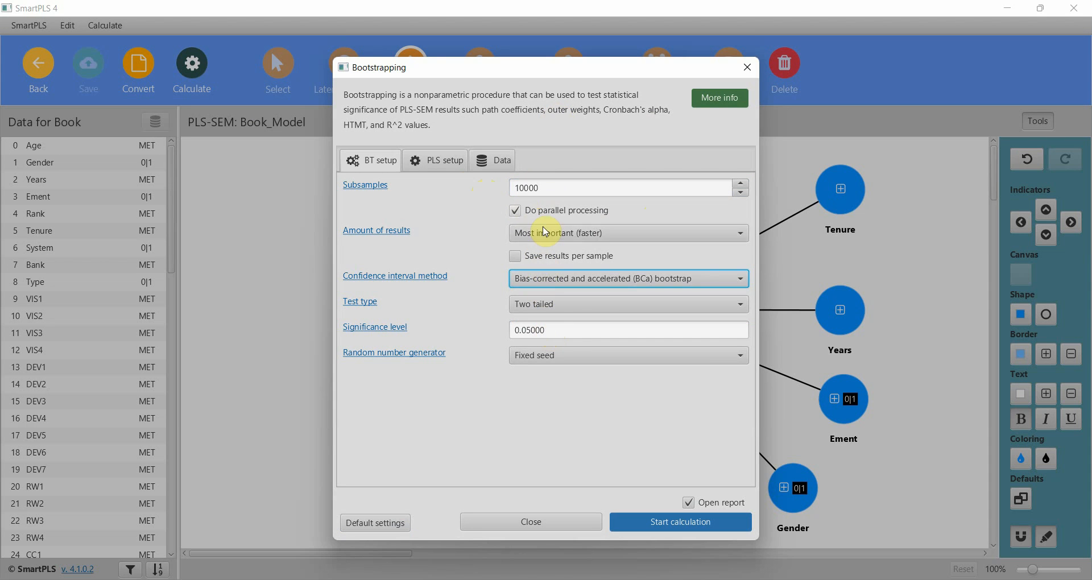
click(627, 304)
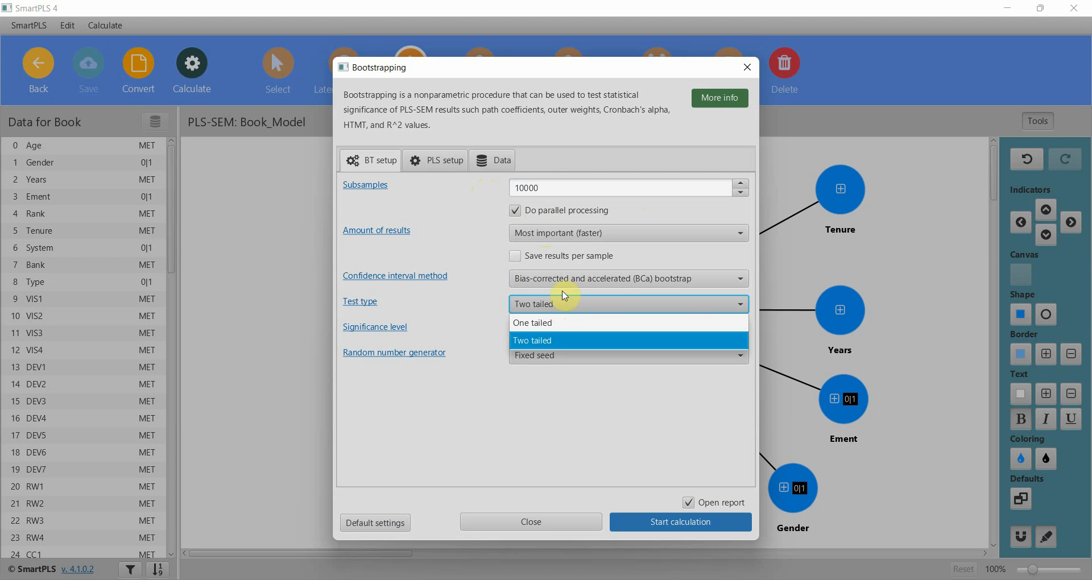
mouse_move(533, 323)
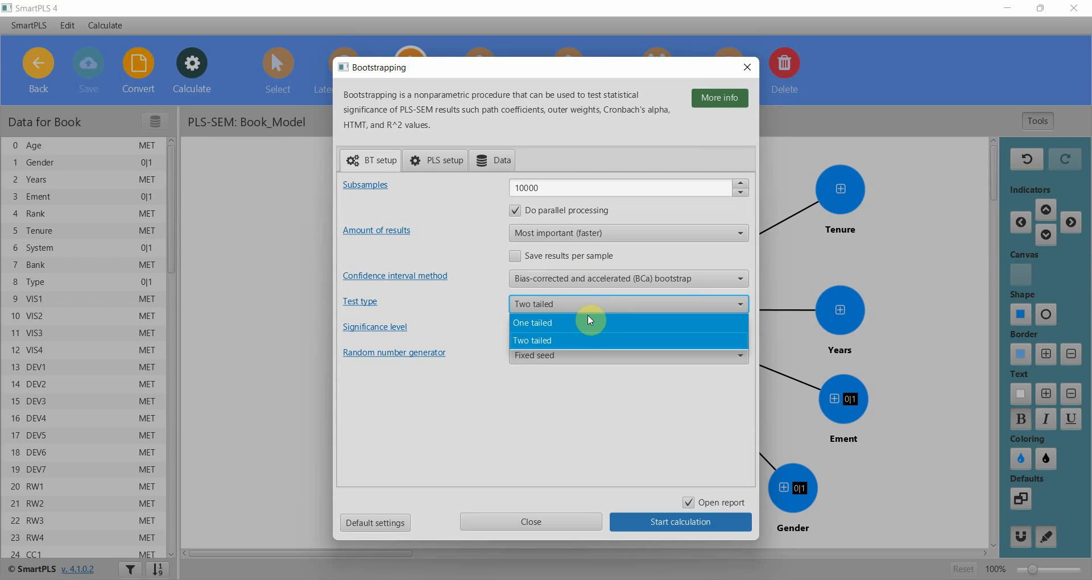
click(533, 322)
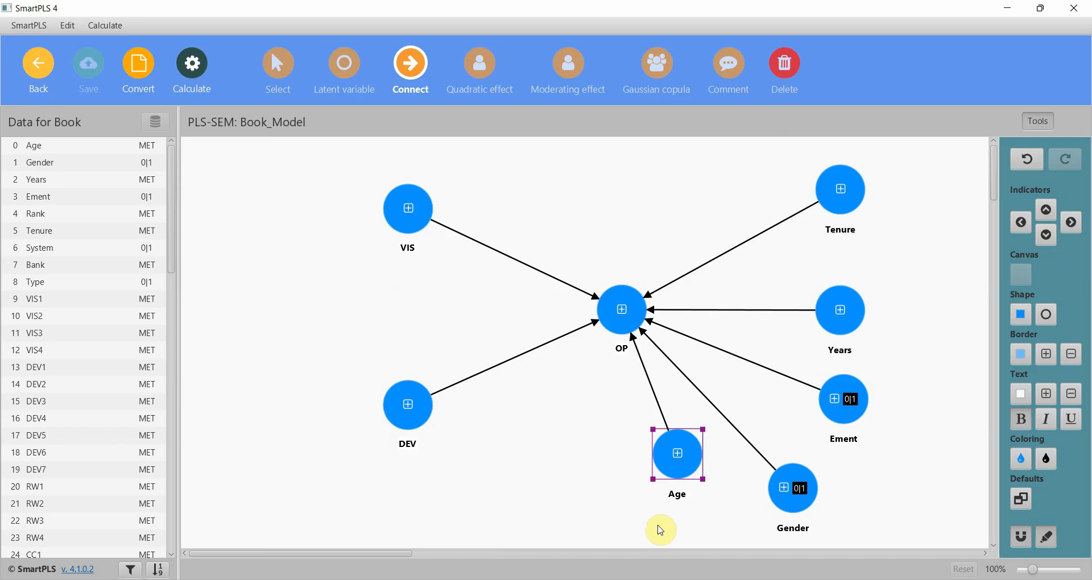
Run bootstrapping and view the path coefficients table, selecting the Gender -> OP row.
click(192, 70)
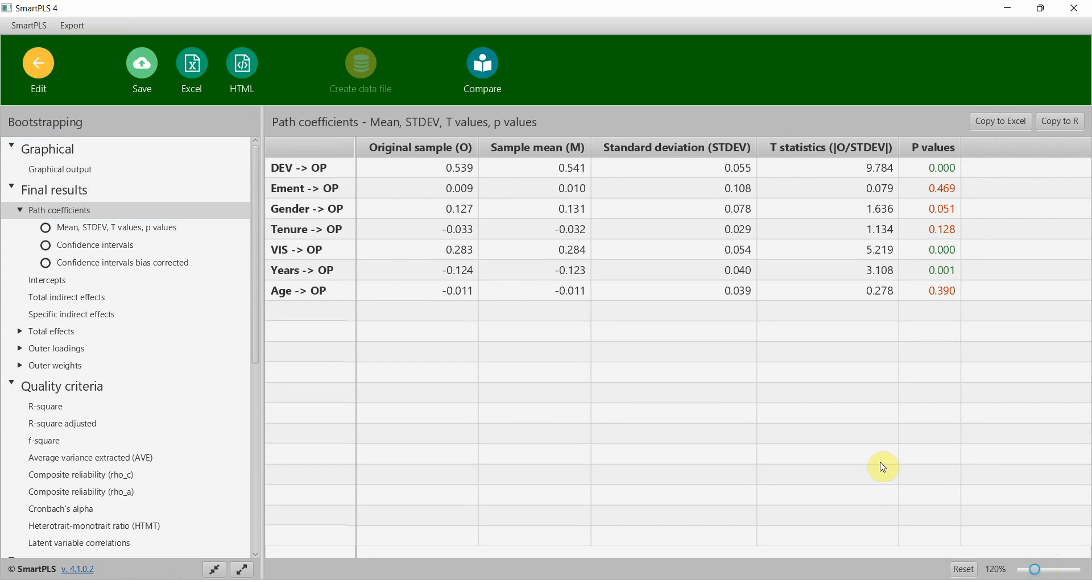
click(943, 271)
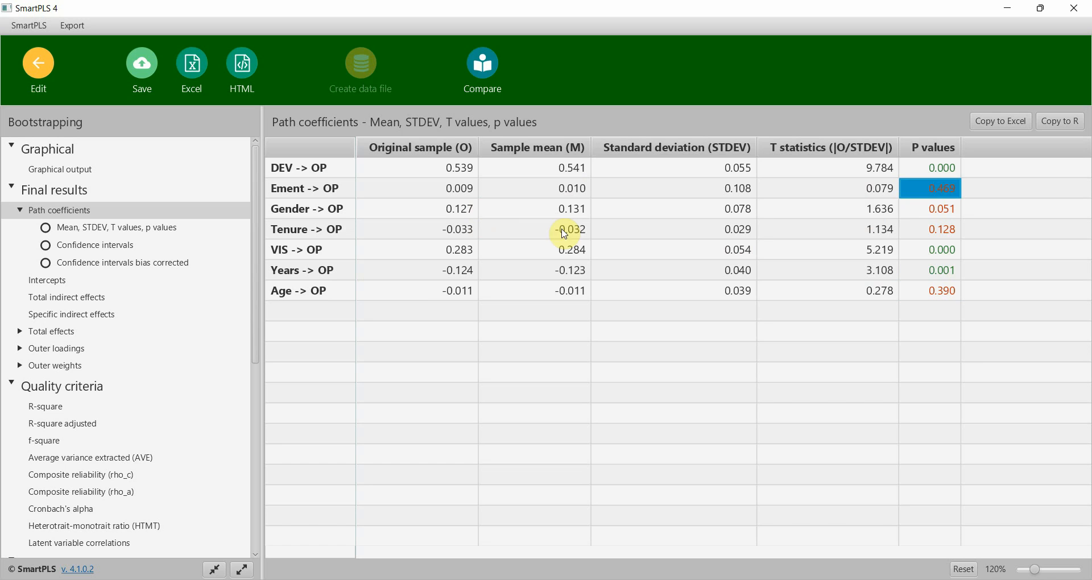
click(416, 208)
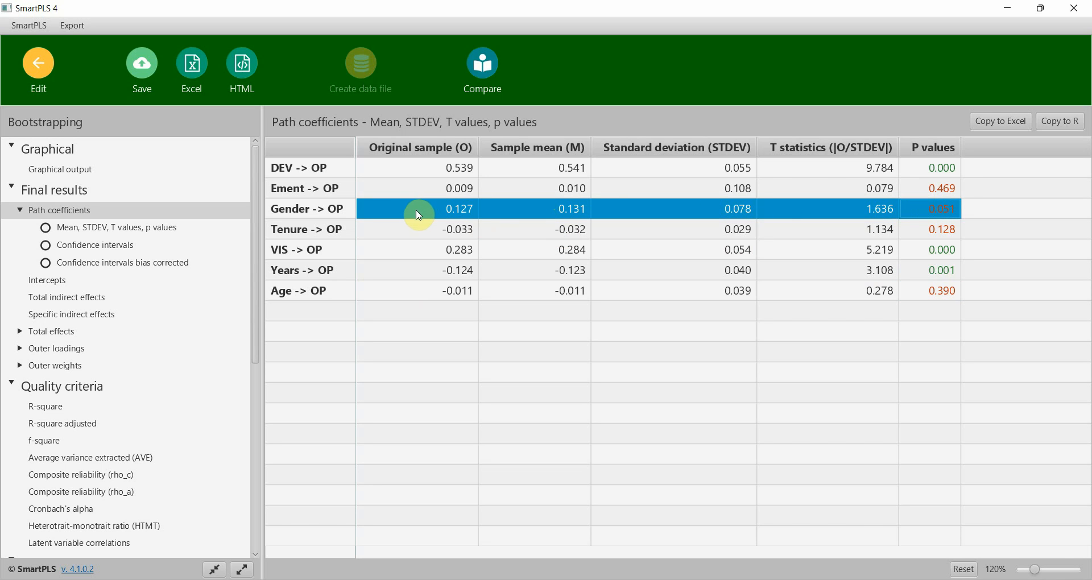
mouse_move(456, 204)
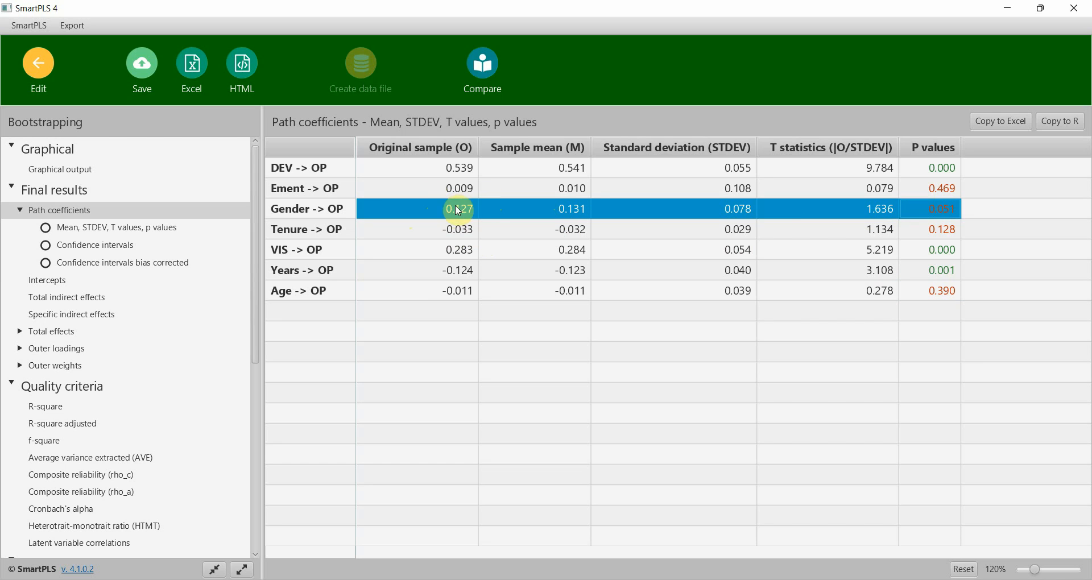
mouse_move(489, 209)
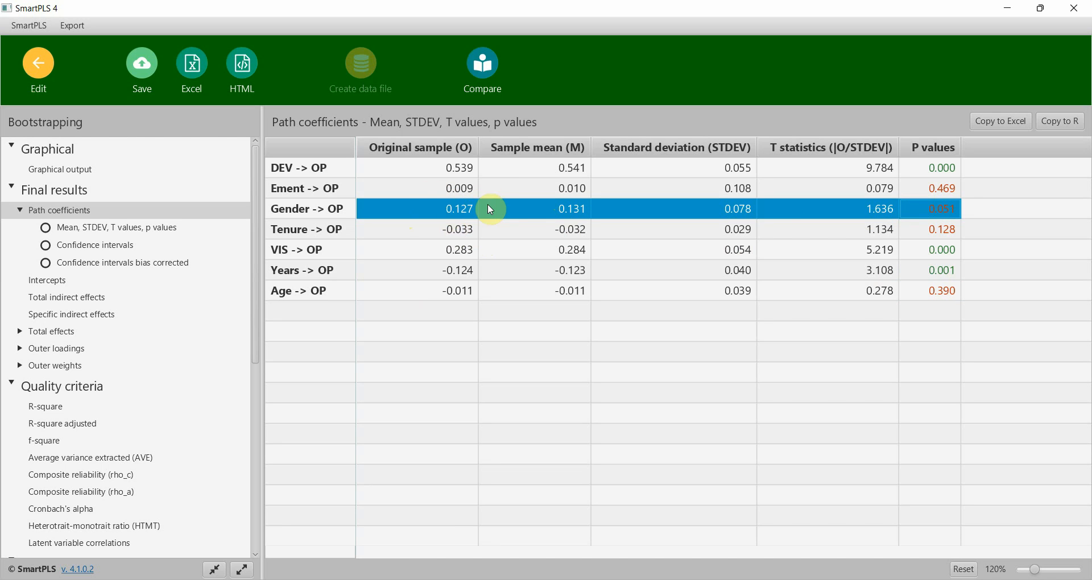
mouse_move(507, 223)
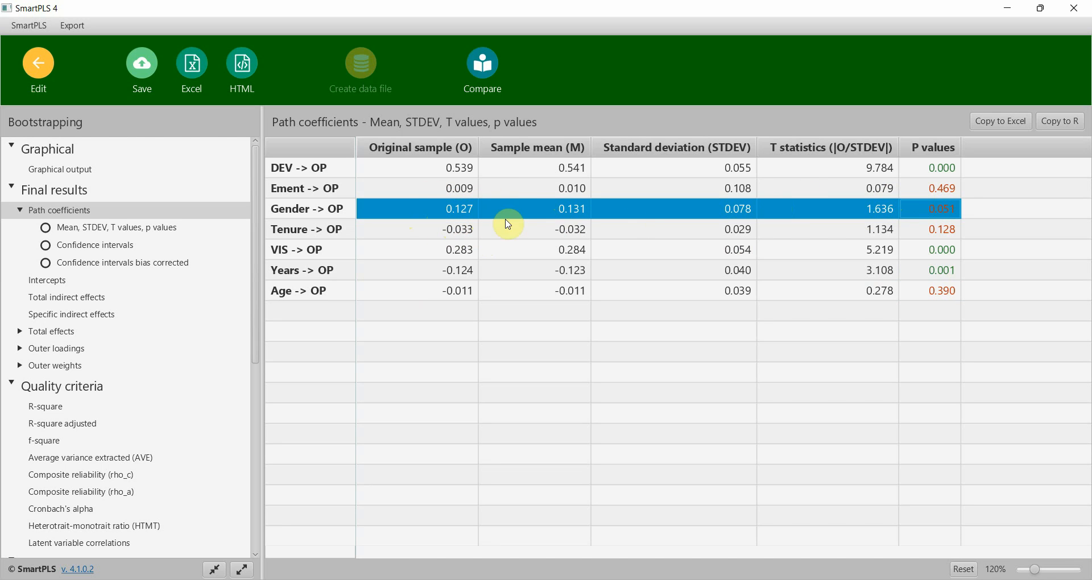
mouse_move(442, 218)
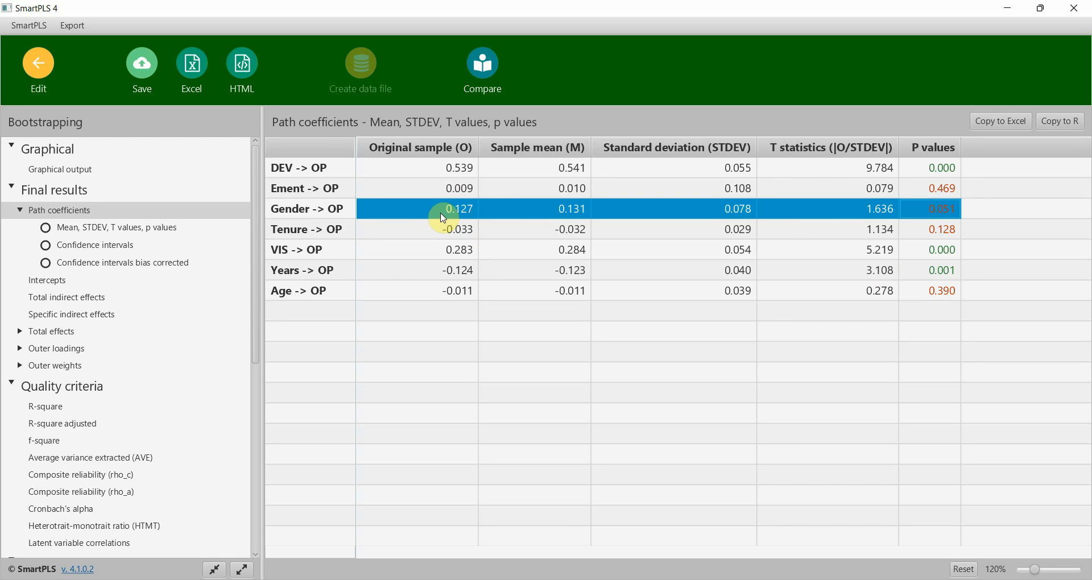
mouse_move(456, 250)
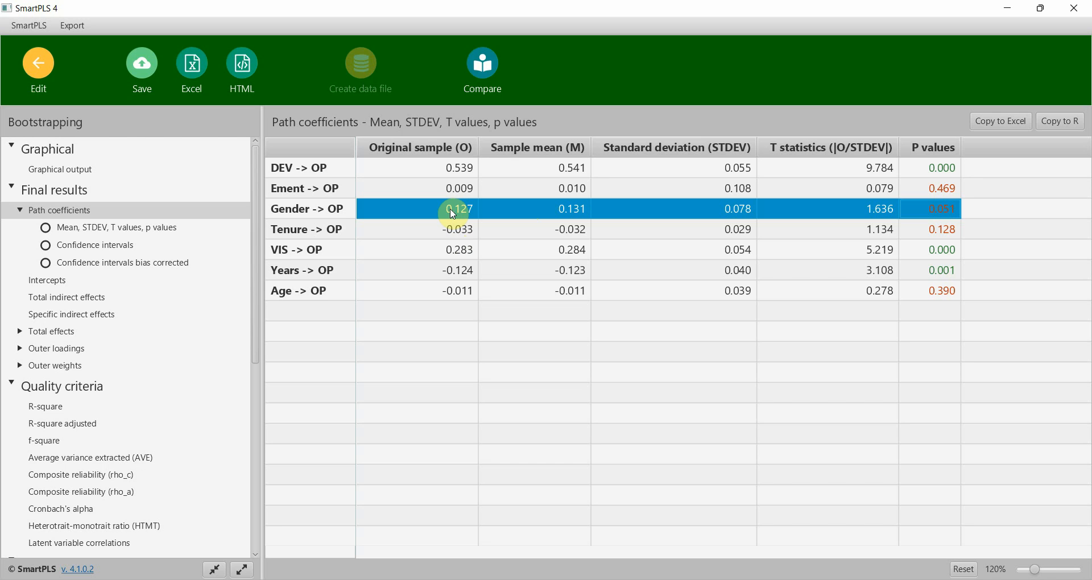
mouse_move(499, 232)
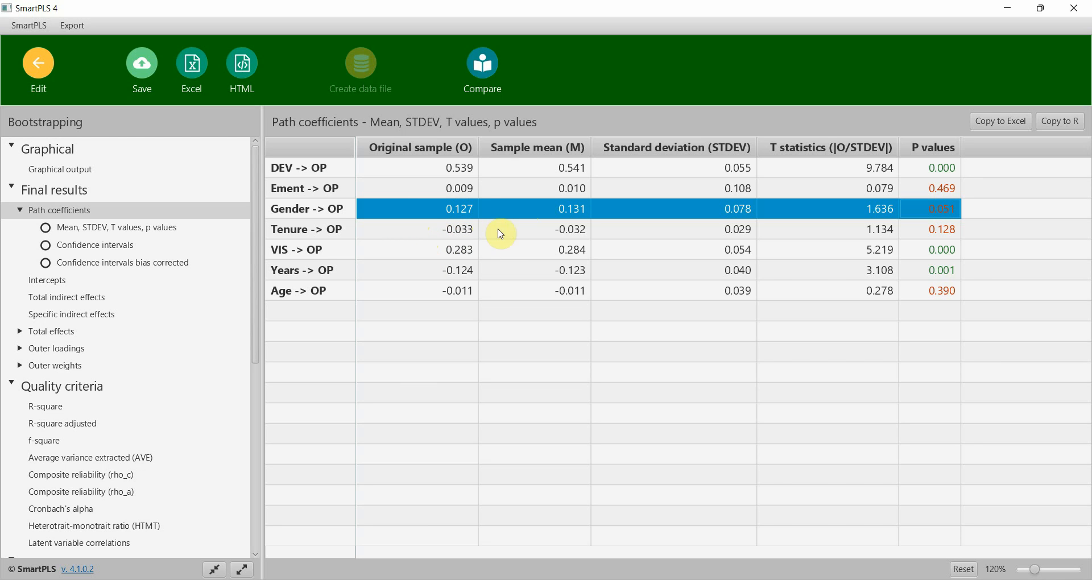
mouse_move(1001, 121)
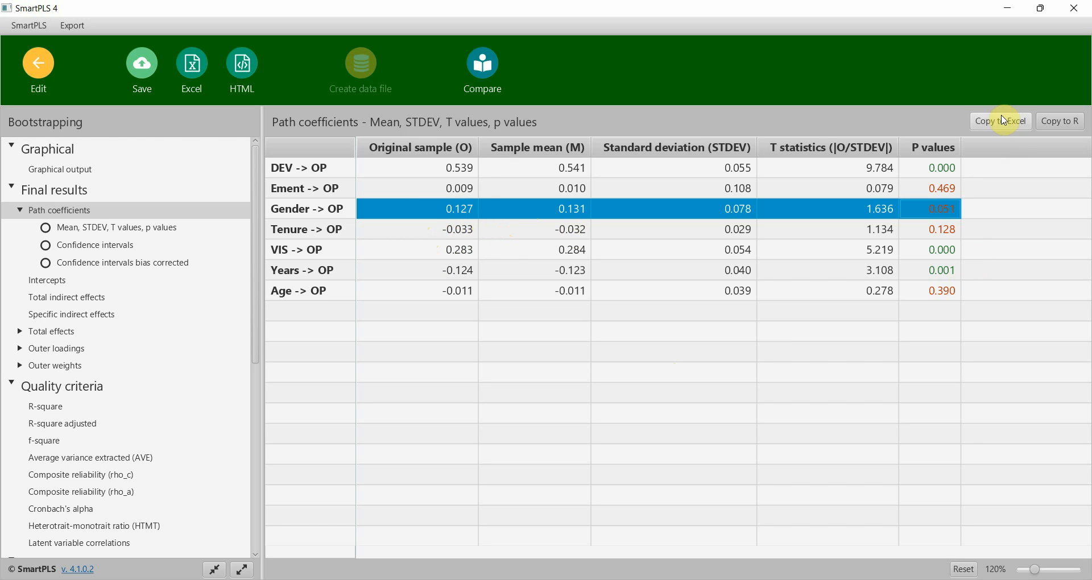
Paste the path coefficients table into Excel under a merged 'With Controls' heading.
click(1001, 121)
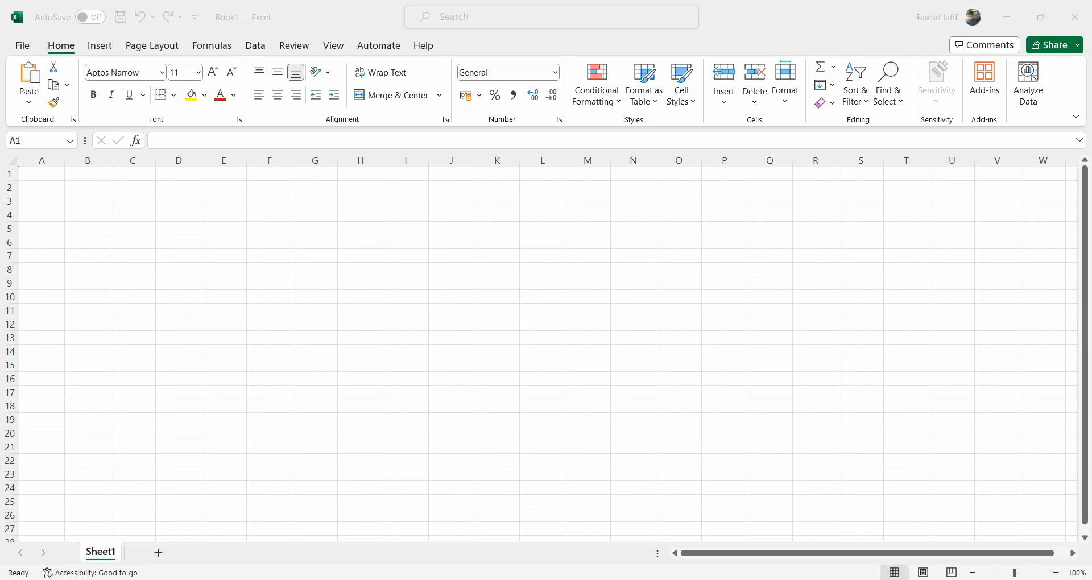
click(53, 187)
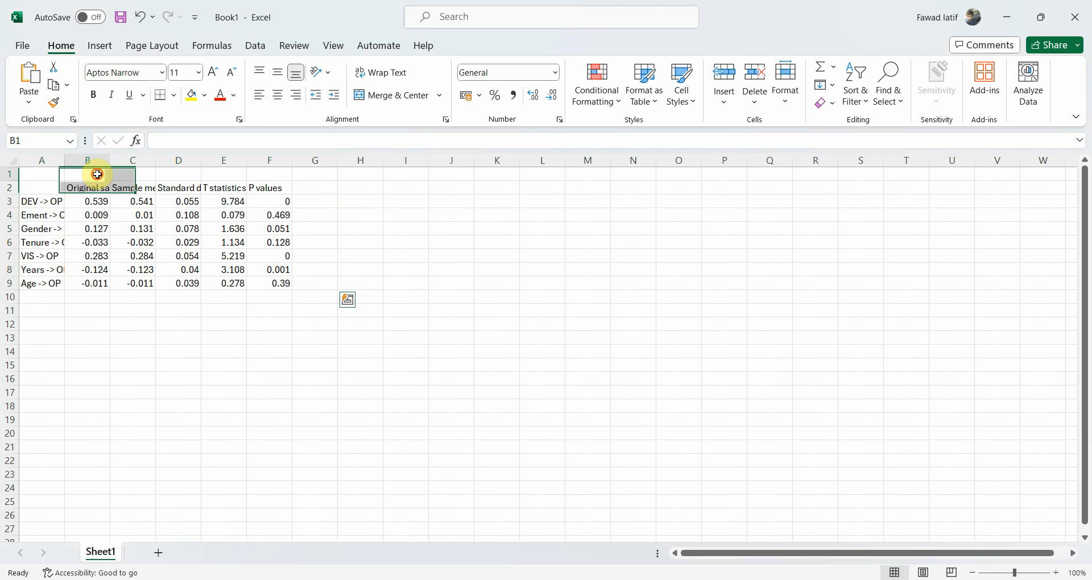
click(394, 95)
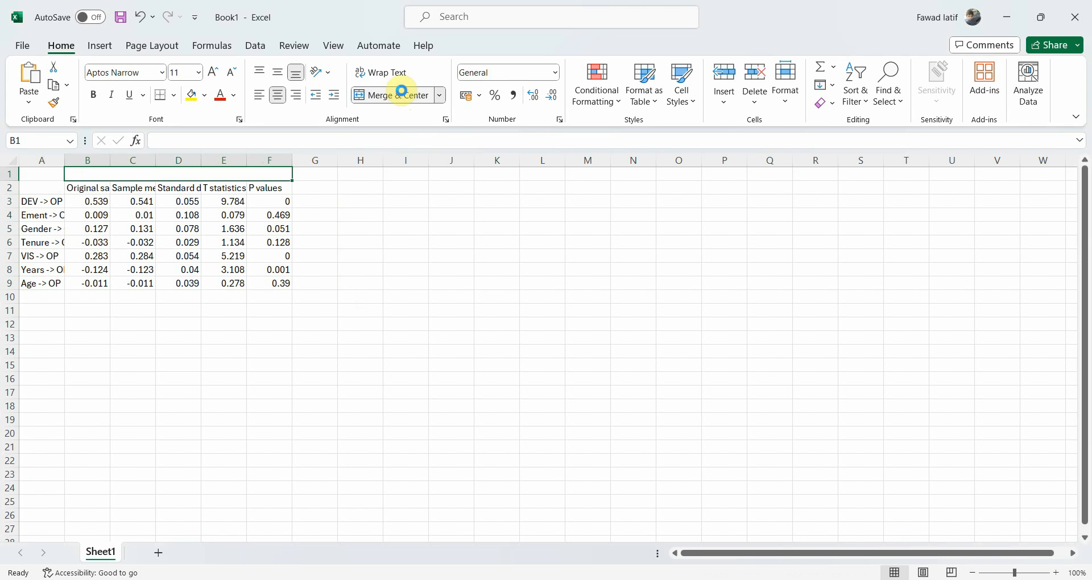
text(With Co)
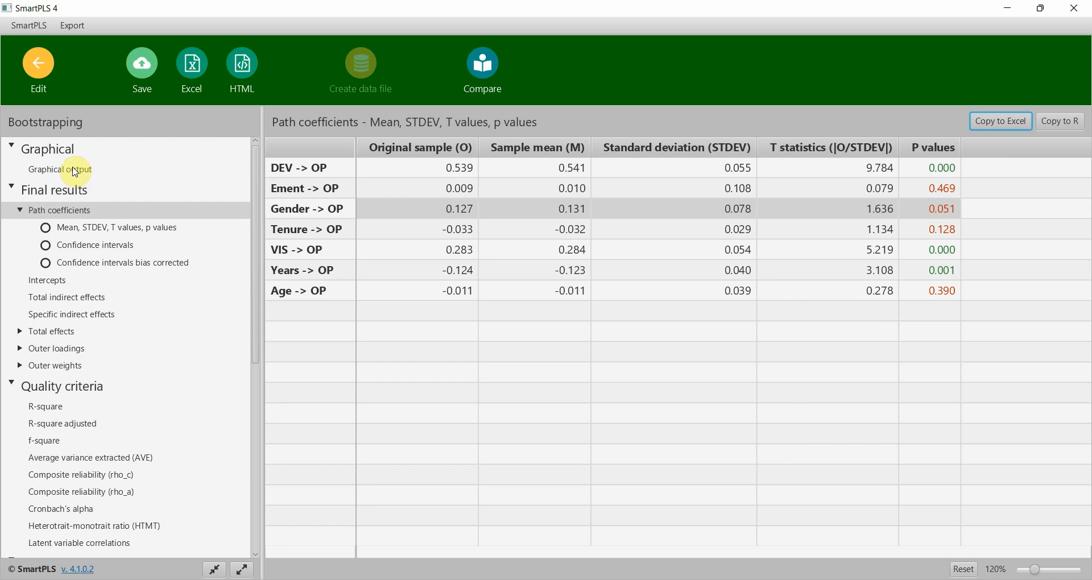
Switch from graphical output to edit mode and delete the five control constructs.
click(61, 170)
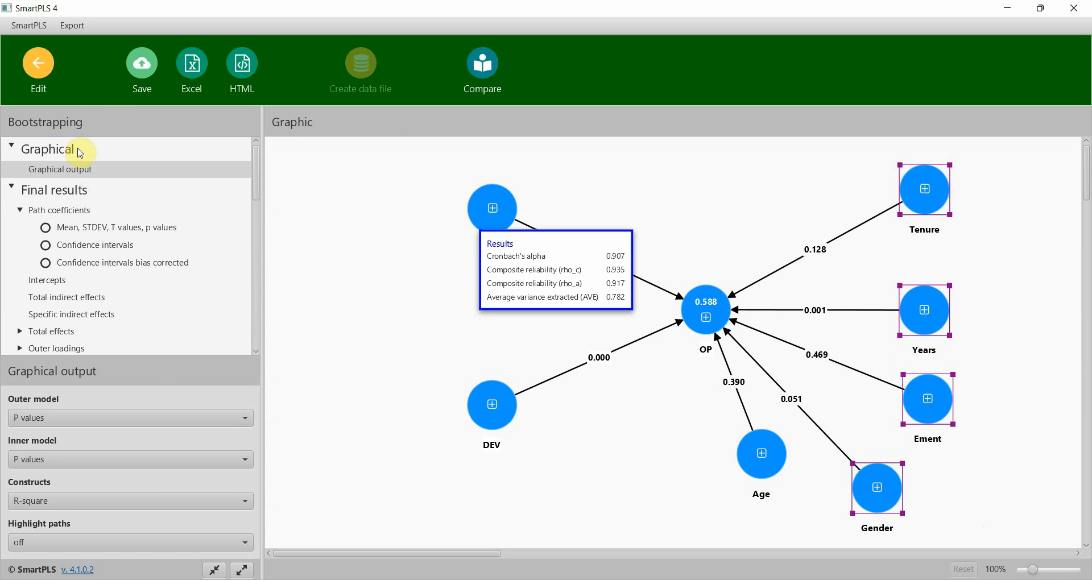
click(37, 70)
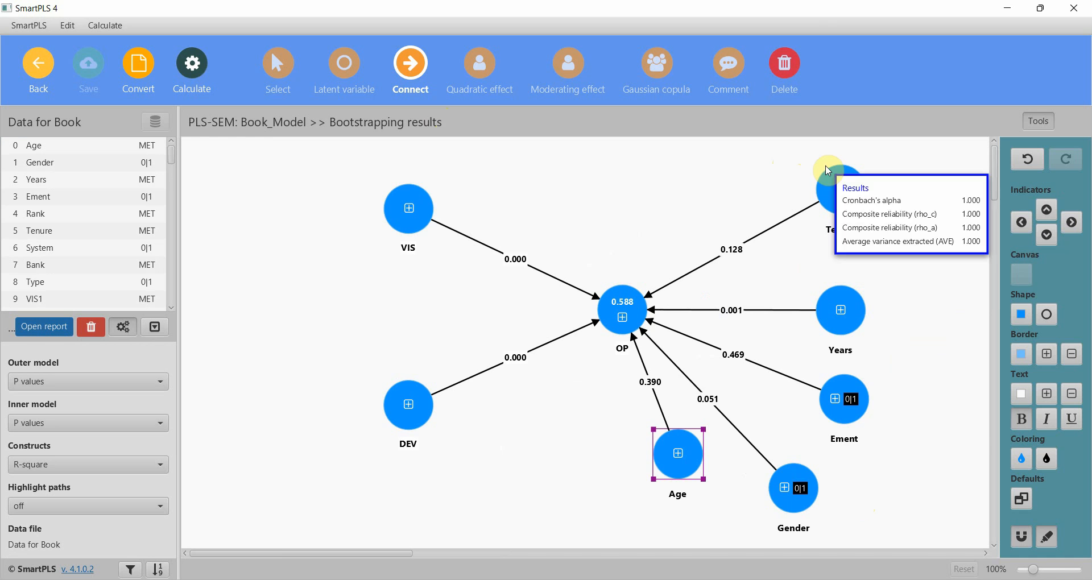
click(278, 63)
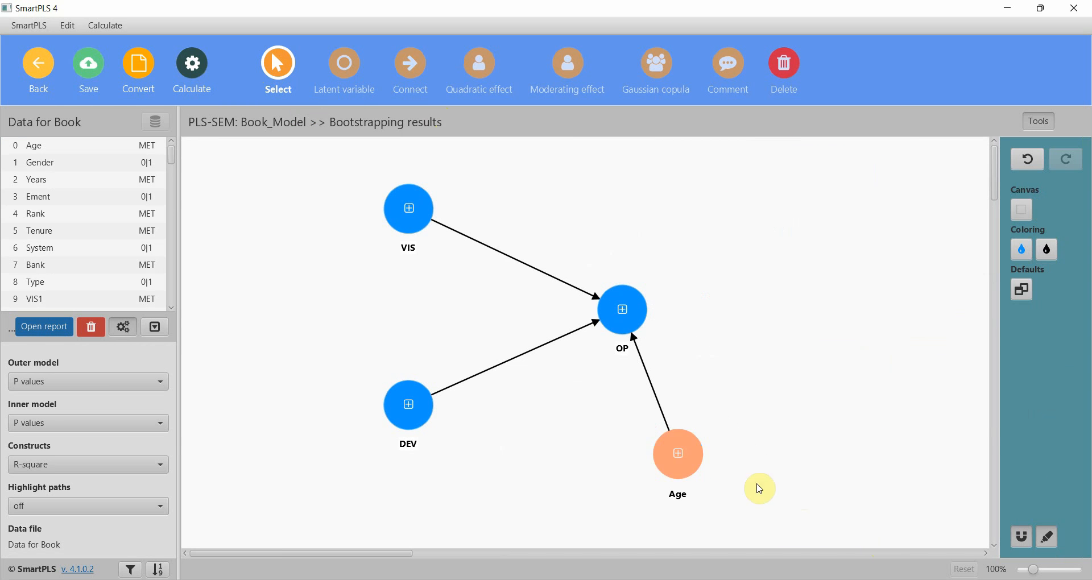
click(191, 63)
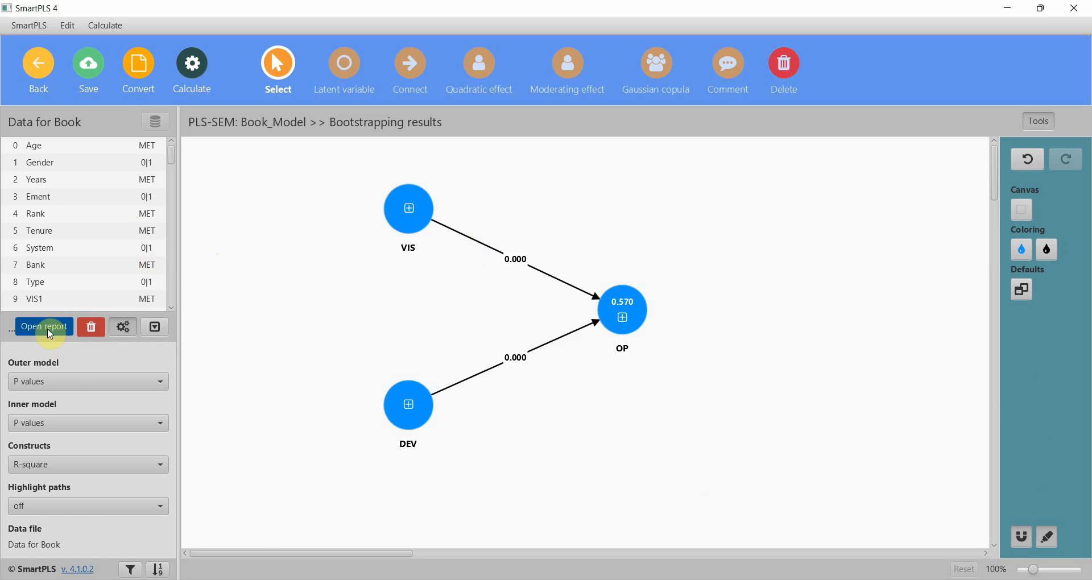
Open the report's path coefficients (DEV 0.547, VIS 0.279) and copy them for Excel.
click(44, 327)
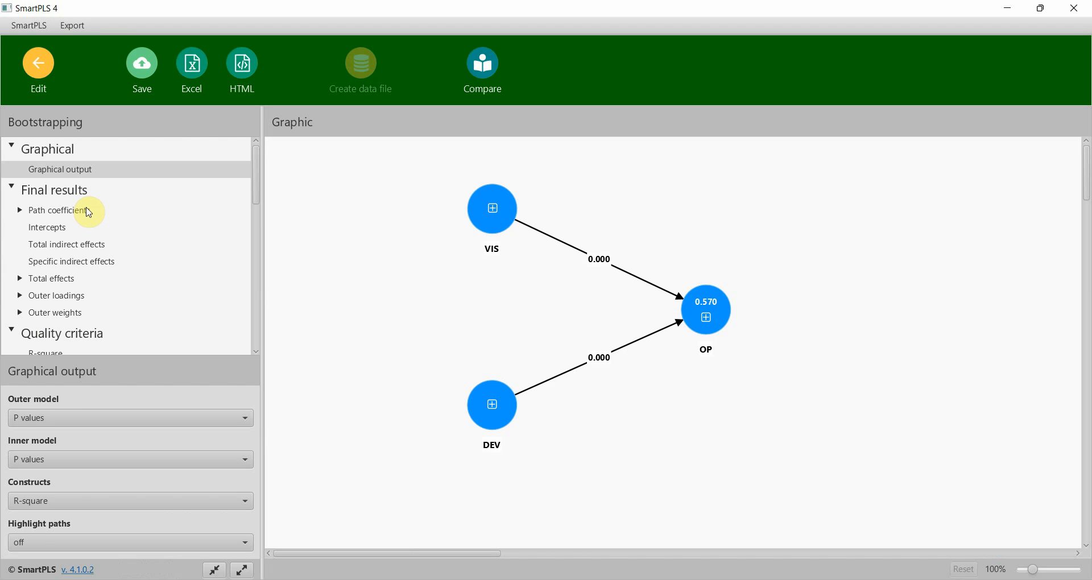
click(58, 210)
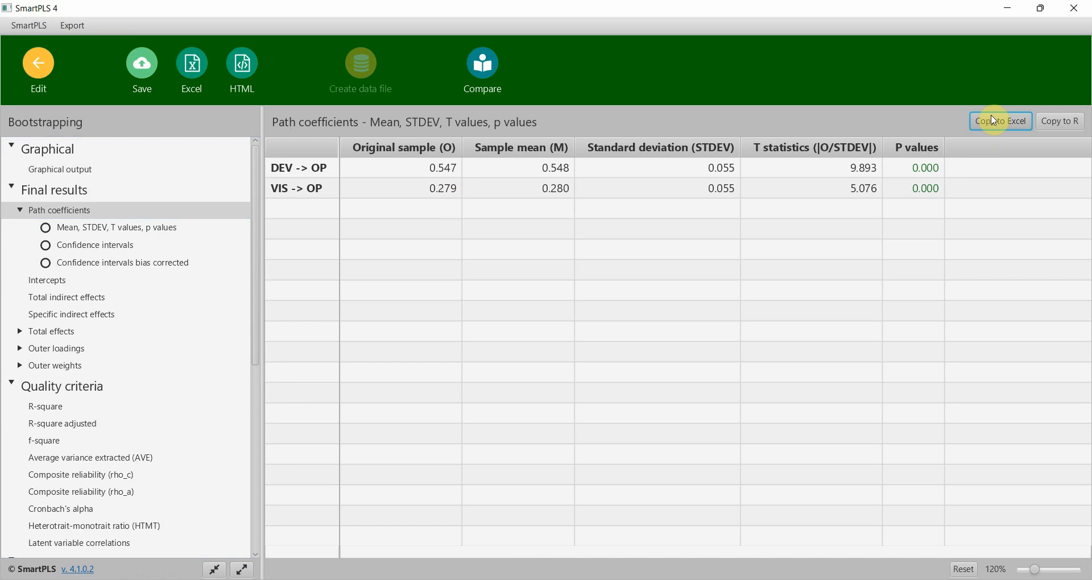
click(1002, 121)
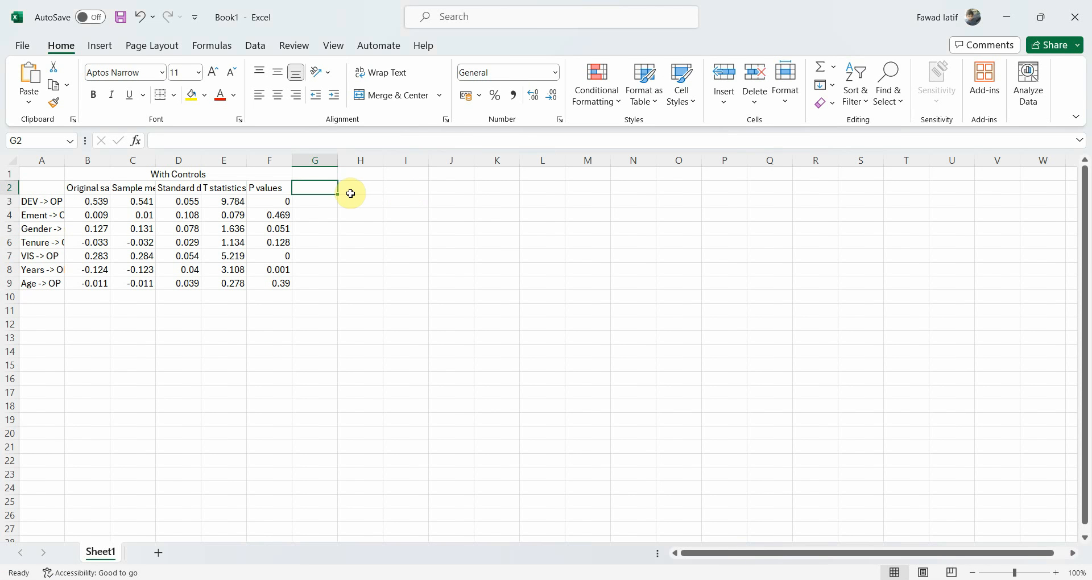
Paste the no-controls table beside the first and head it 'Without Controls'.
key(ctrl+v)
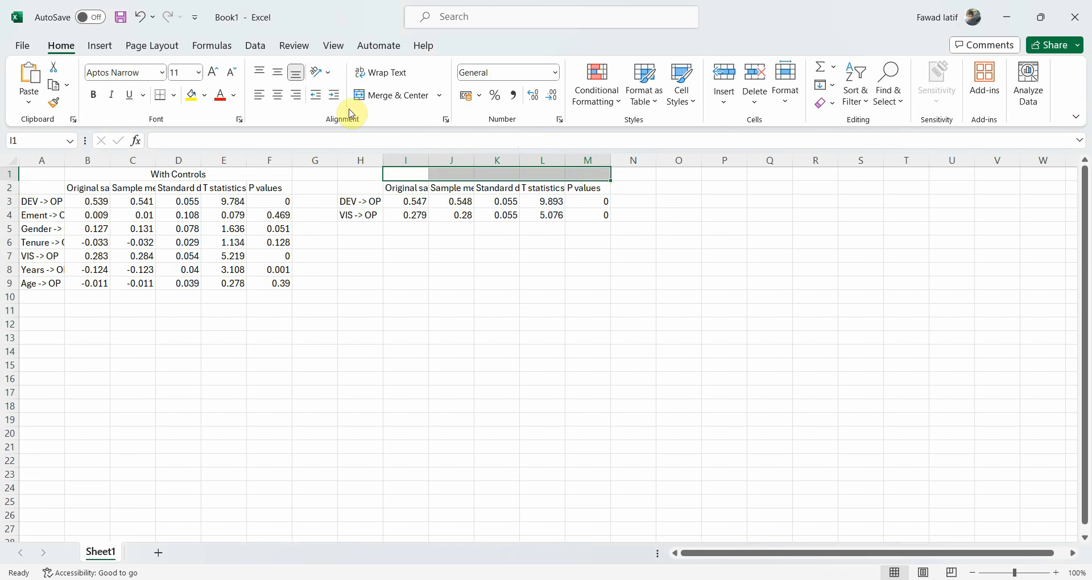
text(Without)
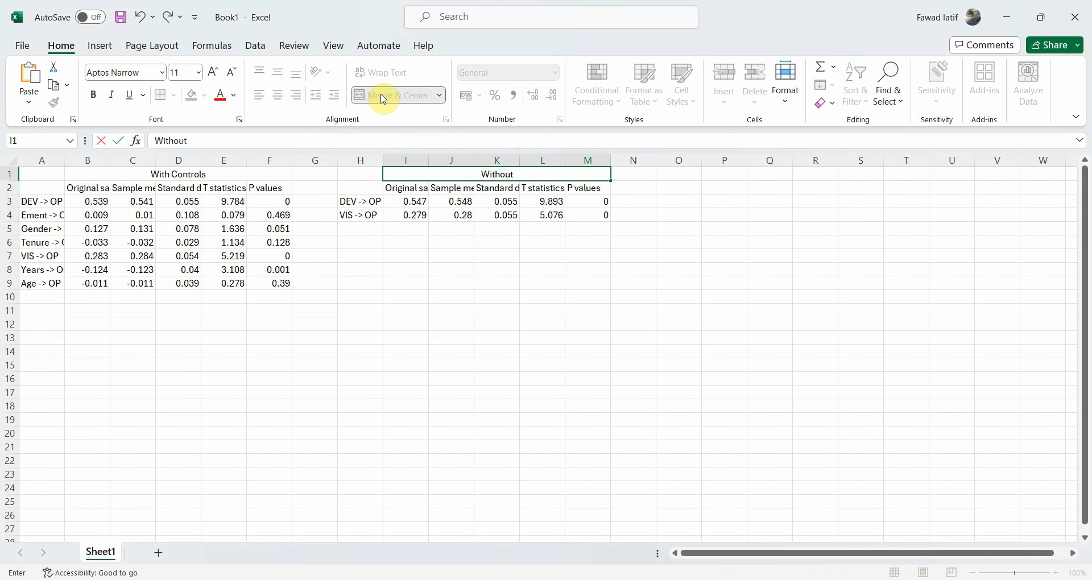
click(406, 187)
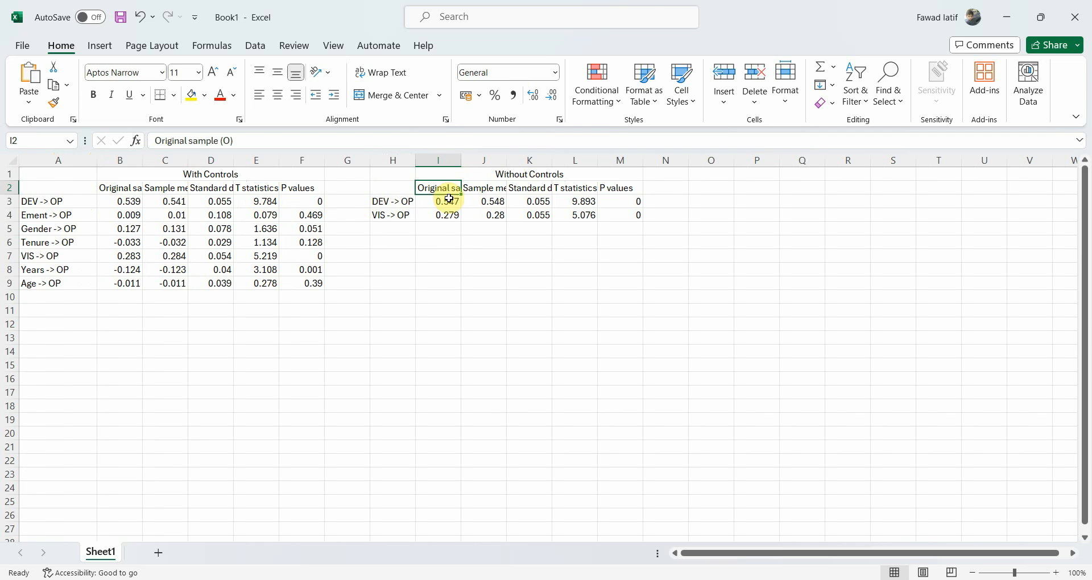
click(438, 202)
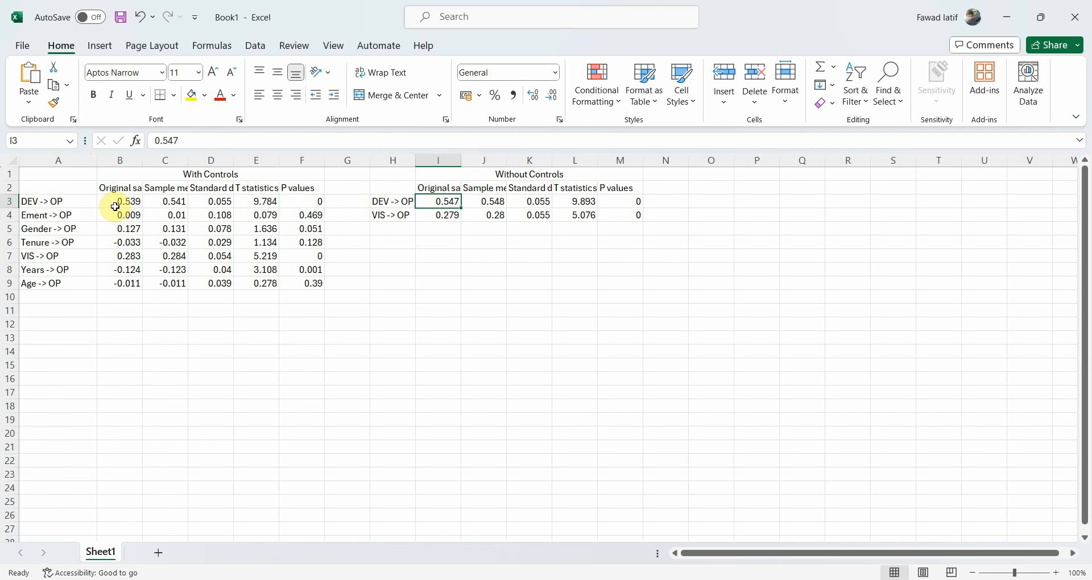
click(120, 202)
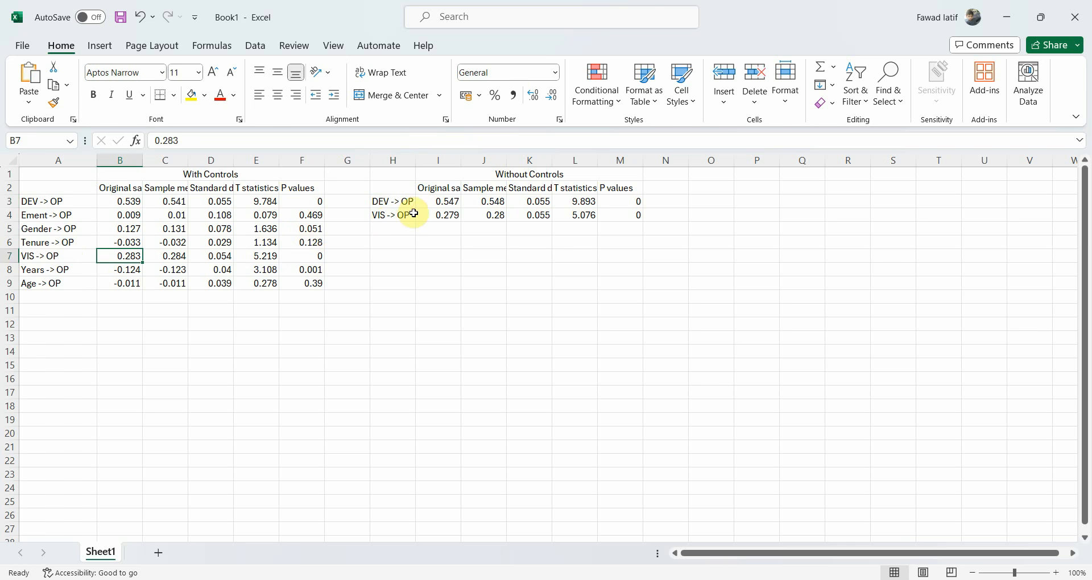
click(438, 214)
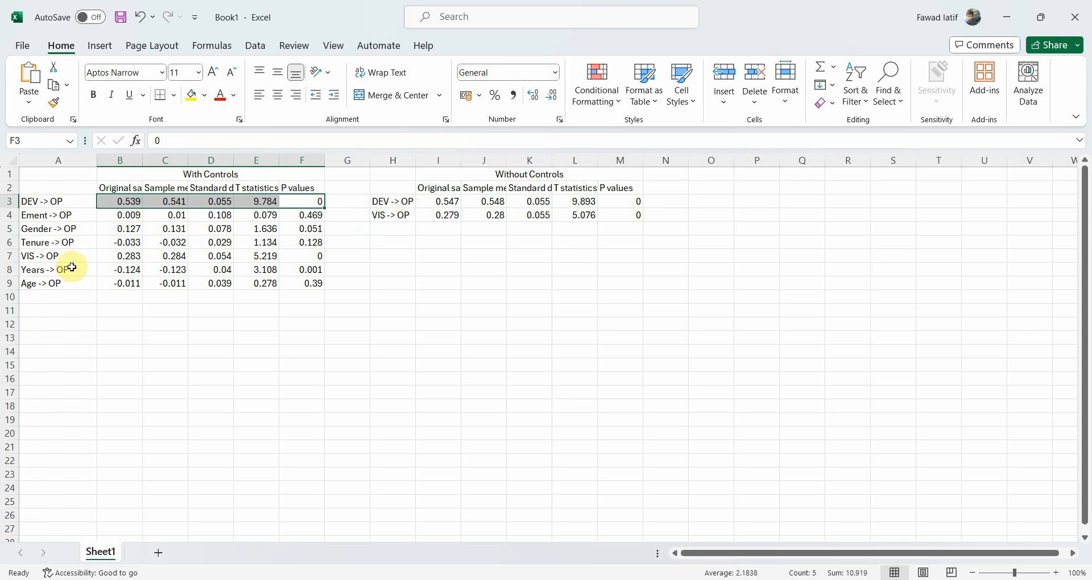
mouse_move(84, 218)
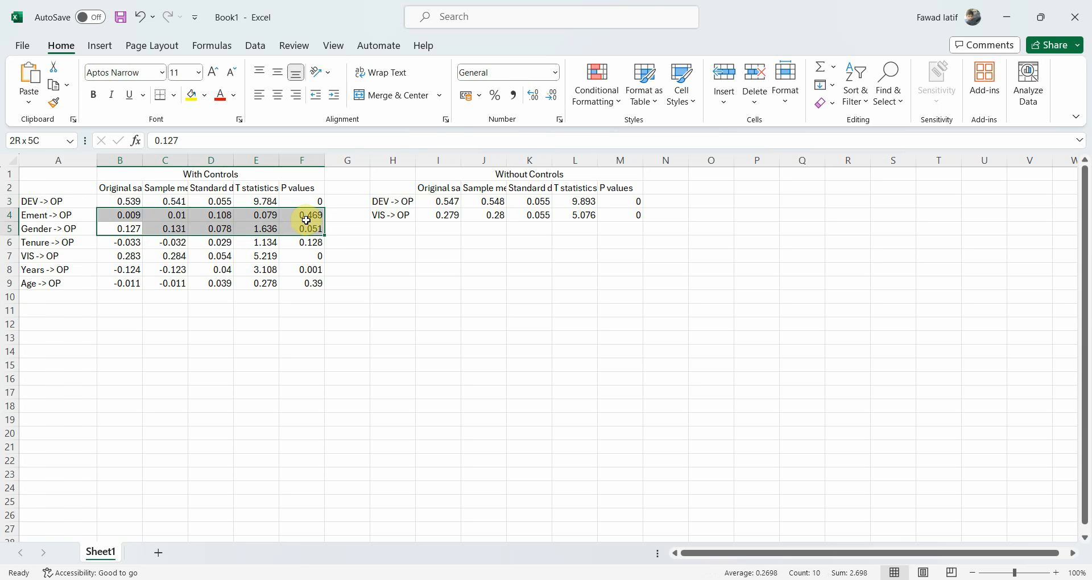
click(120, 229)
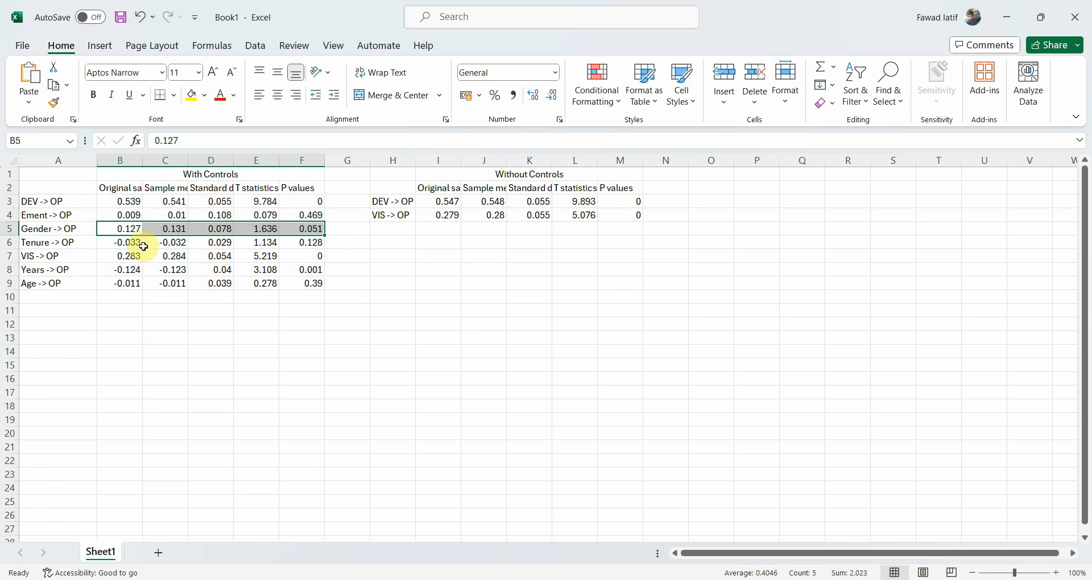
mouse_move(120, 229)
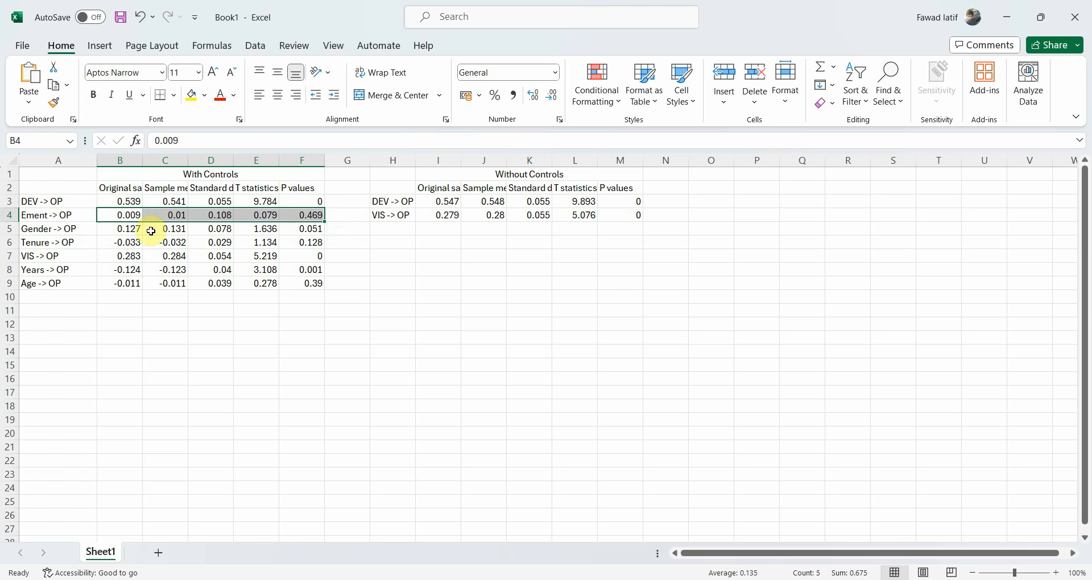
click(120, 270)
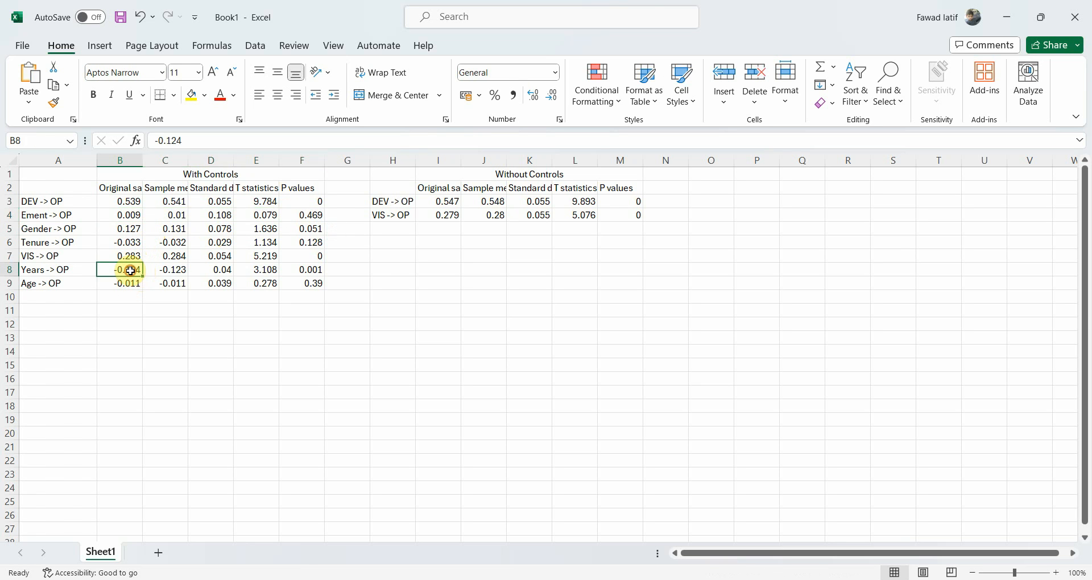
drag(119, 270, 301, 270)
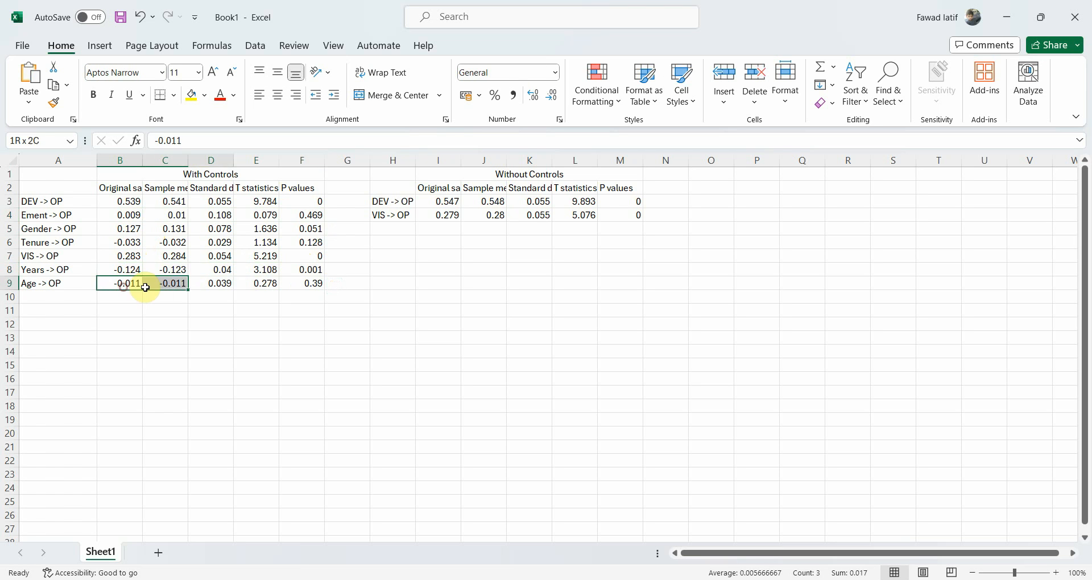
click(301, 283)
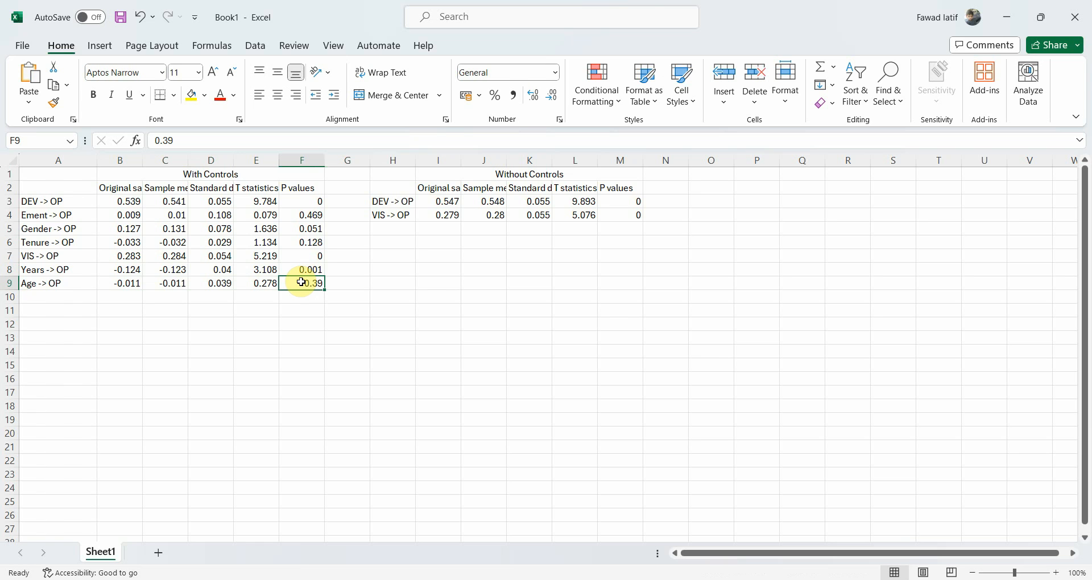
mouse_move(335, 169)
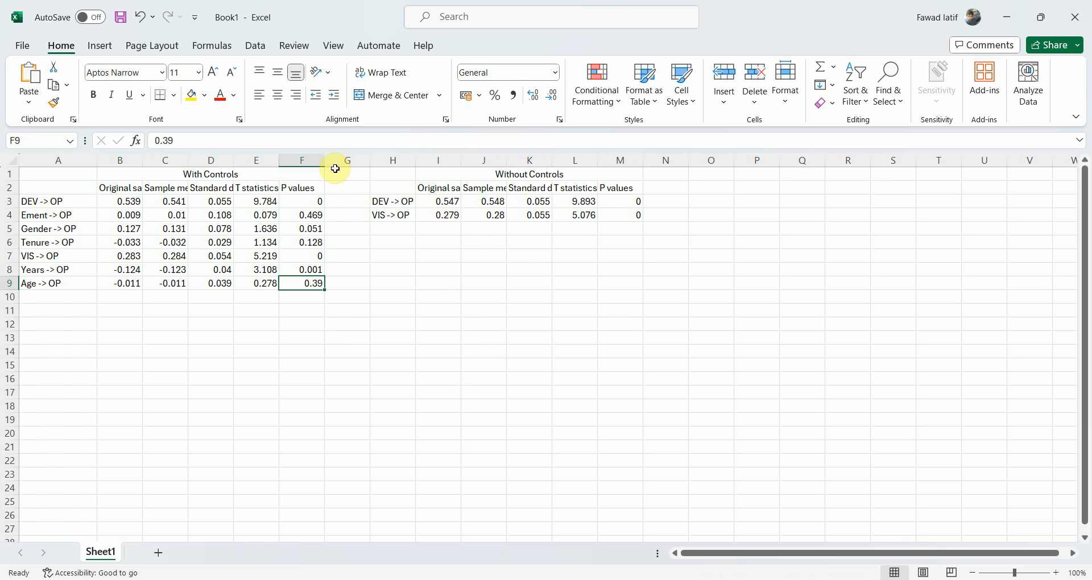